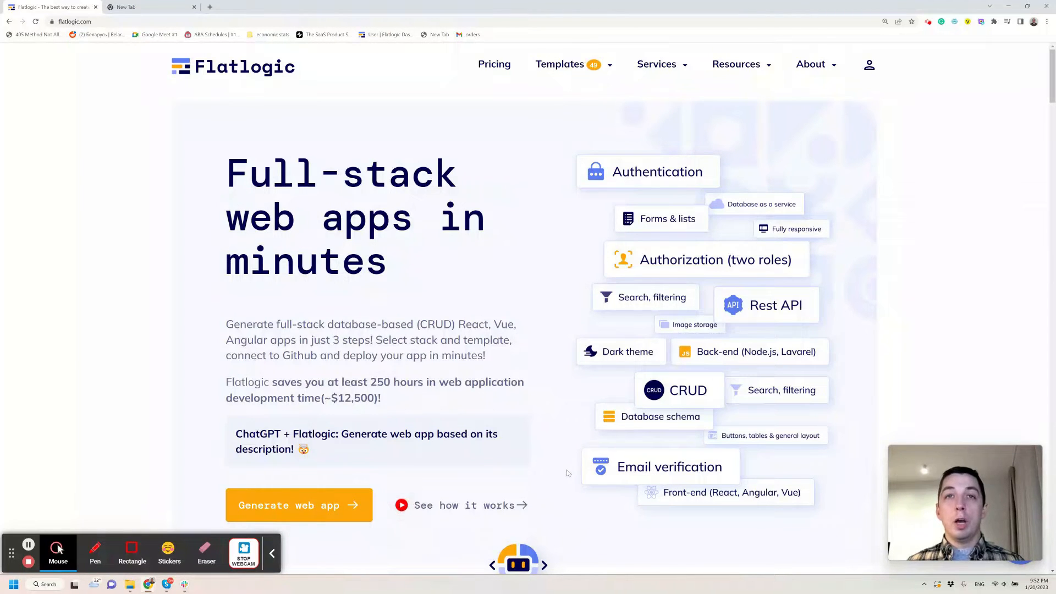
{"action": "mouse_move", "coordinate": [545, 487]}
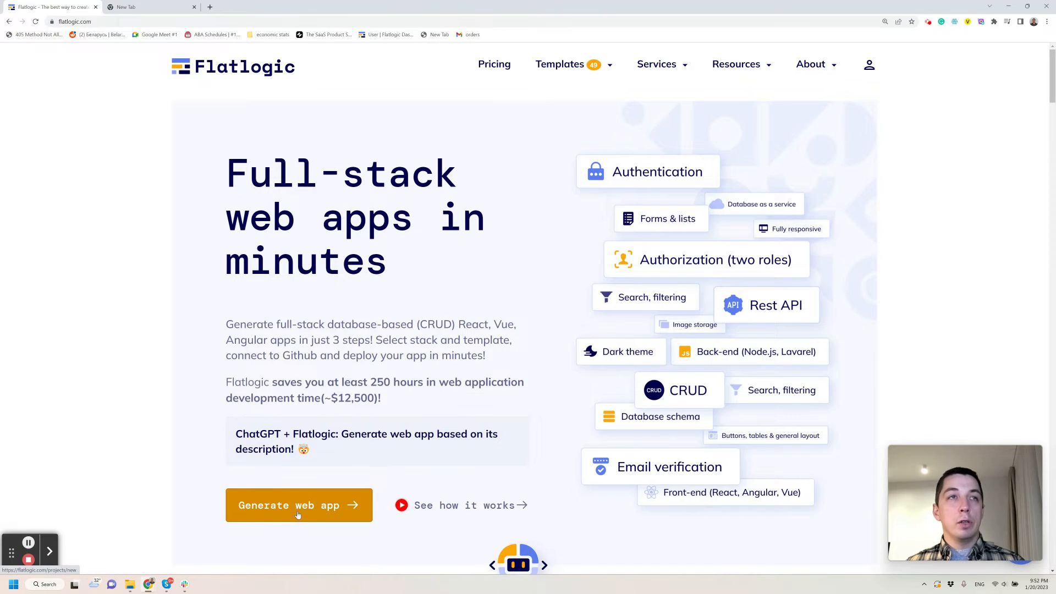
Create app 'Case management for healthcare' with Vue, NodeJS + Sequelize, PostgreSQL and the Tailwind template
{"action": "left_click", "coordinate": [298, 505]}
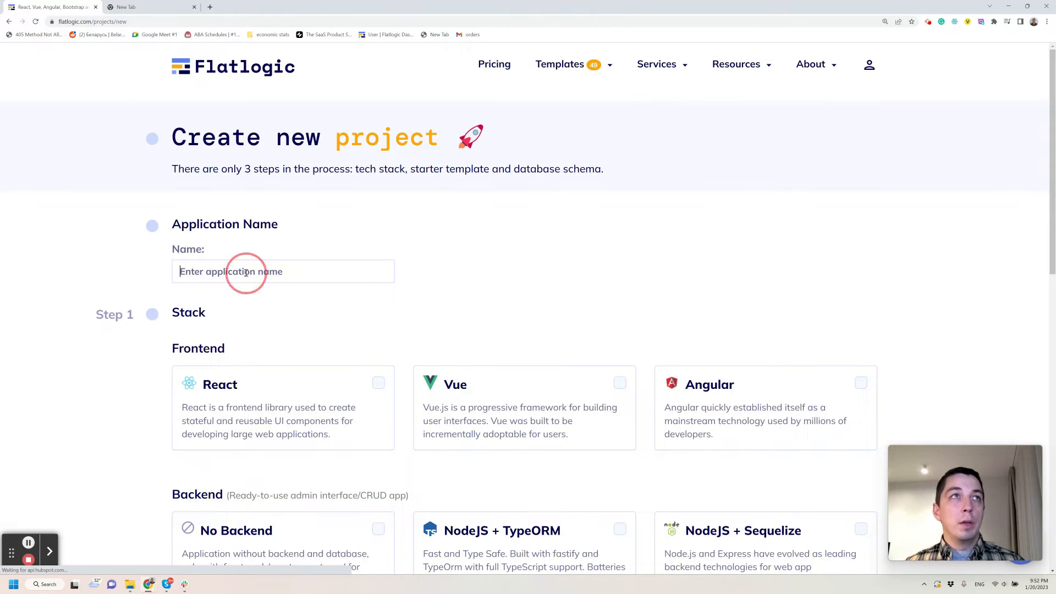
{"action": "type", "text": "Case"}
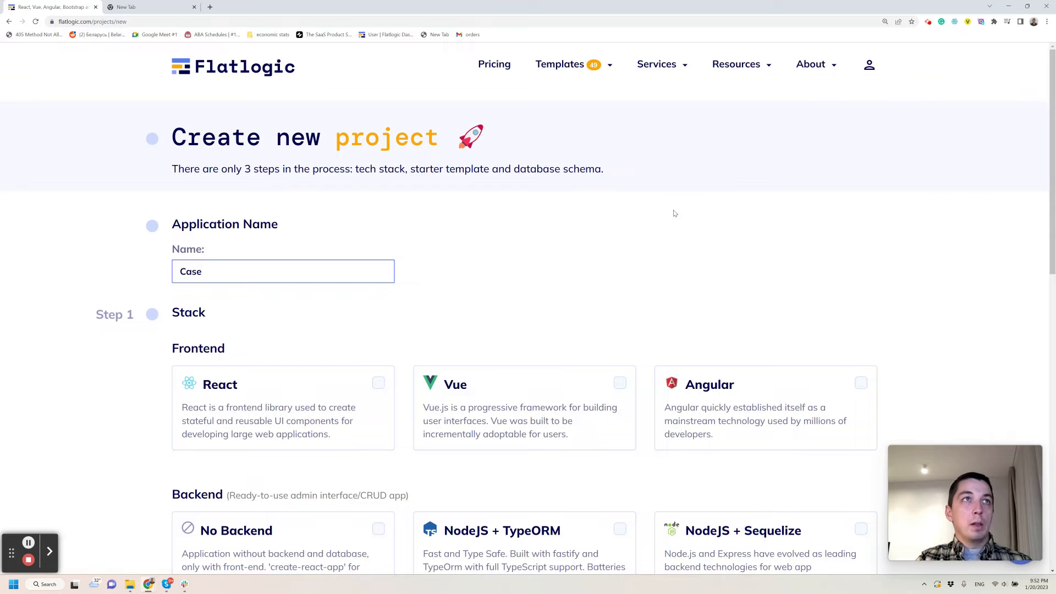
{"action": "type", "text": "management for healthcare"}
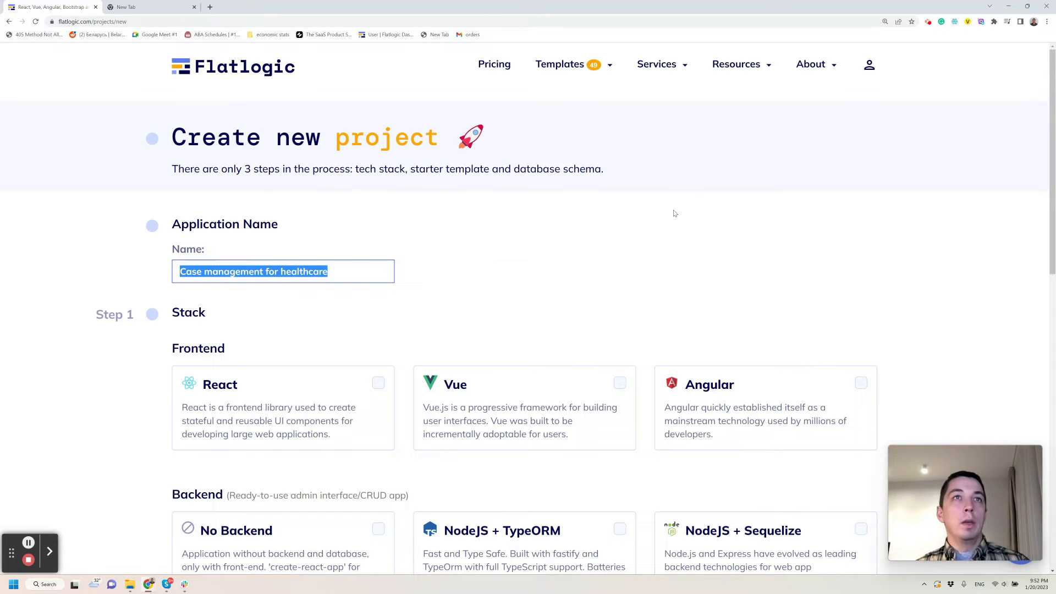
{"action": "scroll", "scroll_direction": "down", "scroll_amount": 3}
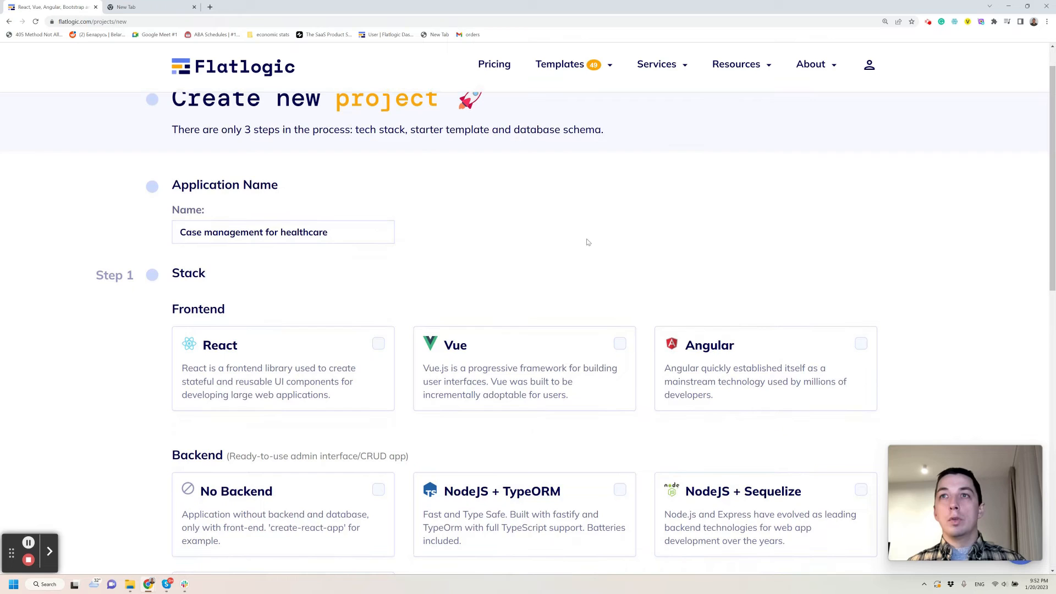
{"action": "scroll", "scroll_direction": "down", "scroll_amount": 3}
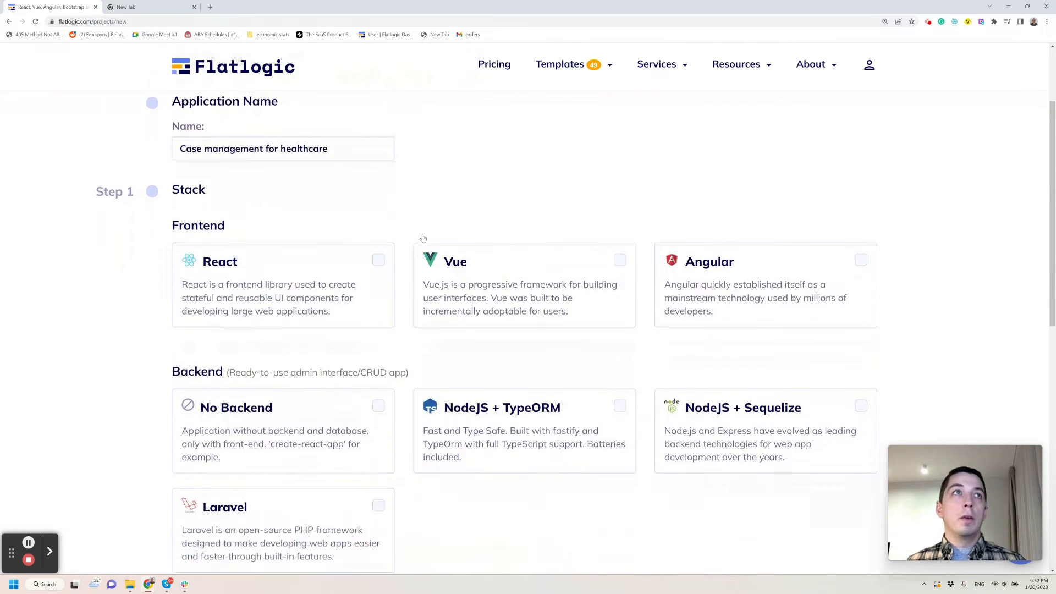
{"action": "scroll", "scroll_direction": "down", "scroll_amount": 3}
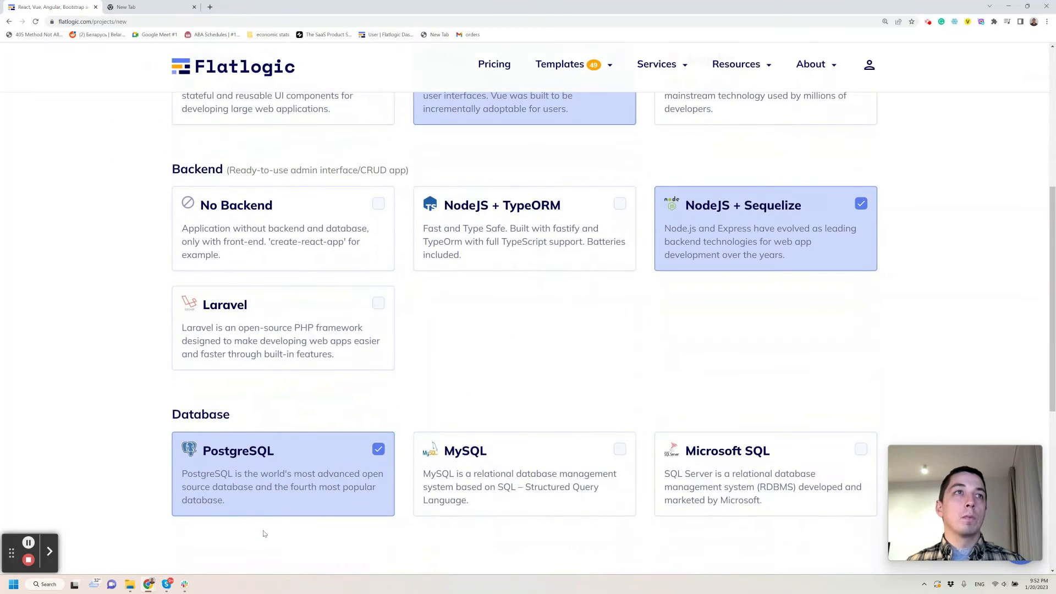
{"action": "scroll", "scroll_direction": "down", "scroll_amount": 3}
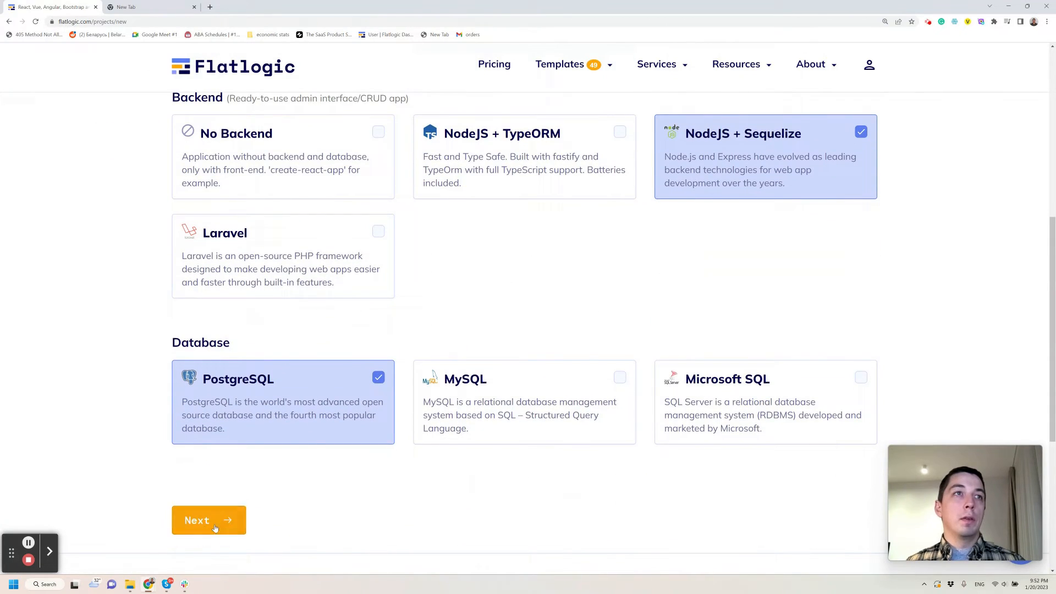
{"action": "left_click", "coordinate": [208, 520]}
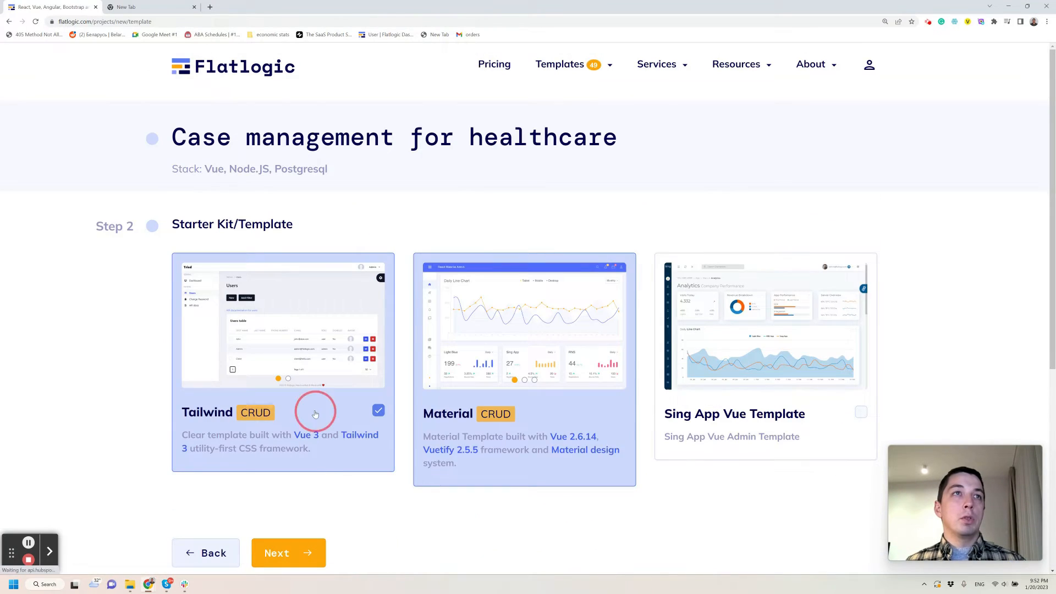
{"action": "left_click", "coordinate": [288, 553]}
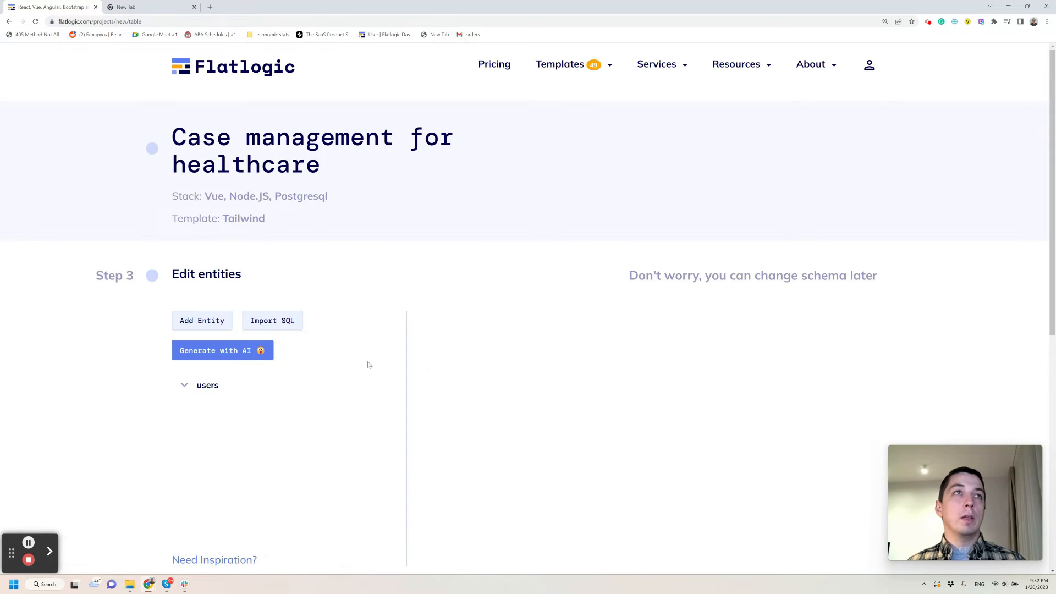
{"action": "scroll", "scroll_direction": "down", "scroll_amount": 3}
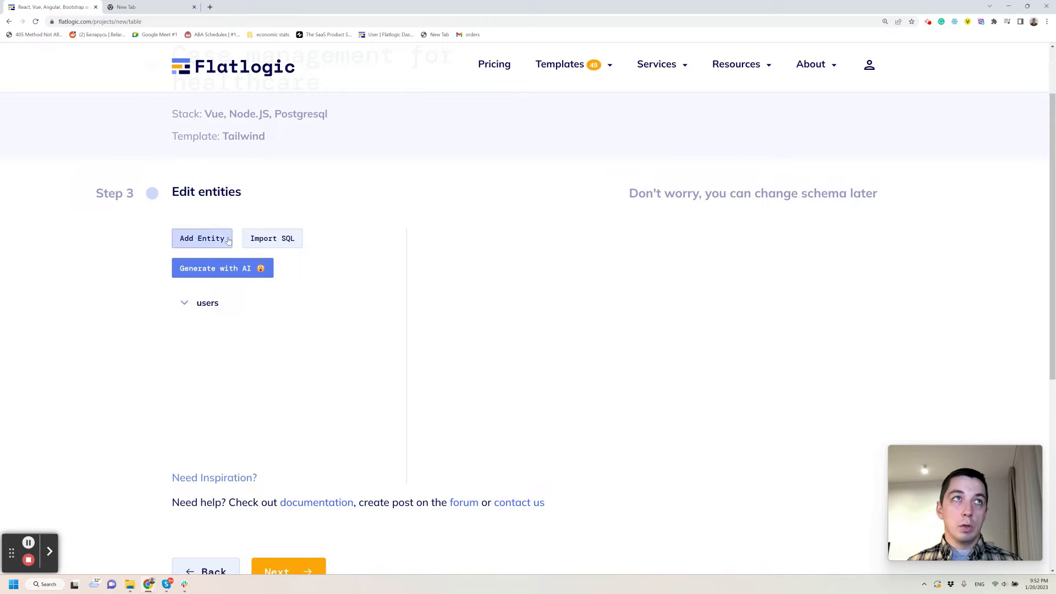
Generate entities with AI from the description 'Case management for healthcare'
{"action": "left_click", "coordinate": [222, 268]}
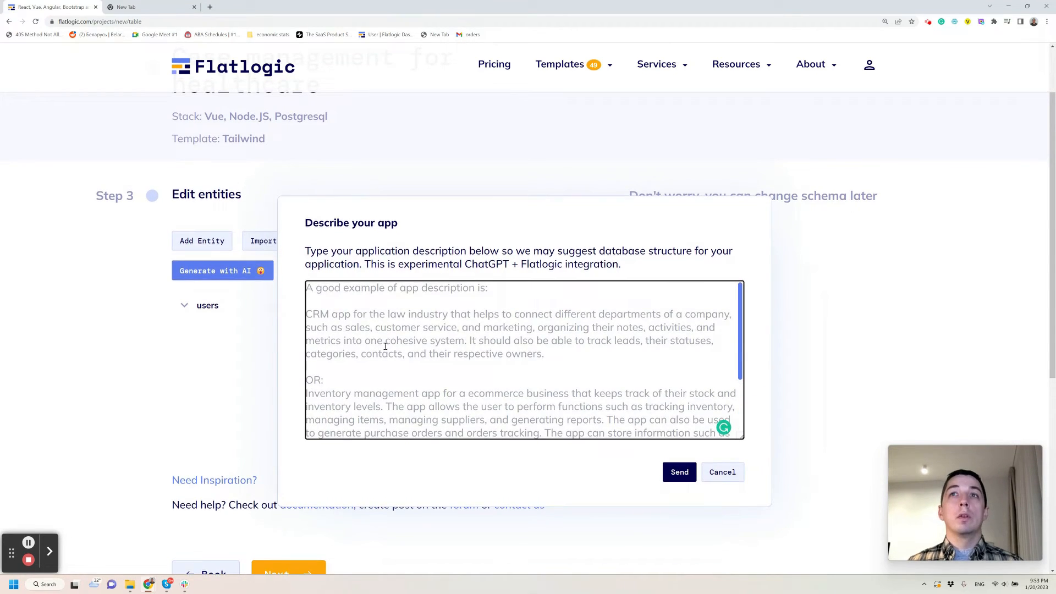
{"action": "mouse_move", "coordinate": [667, 363]}
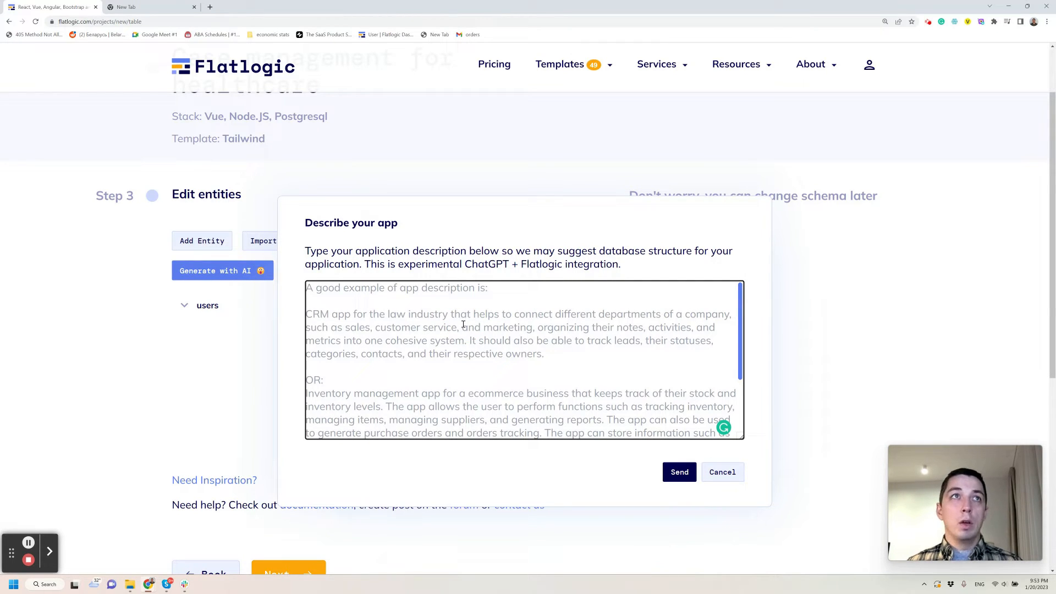
{"action": "type", "text": "Case management for healthcare"}
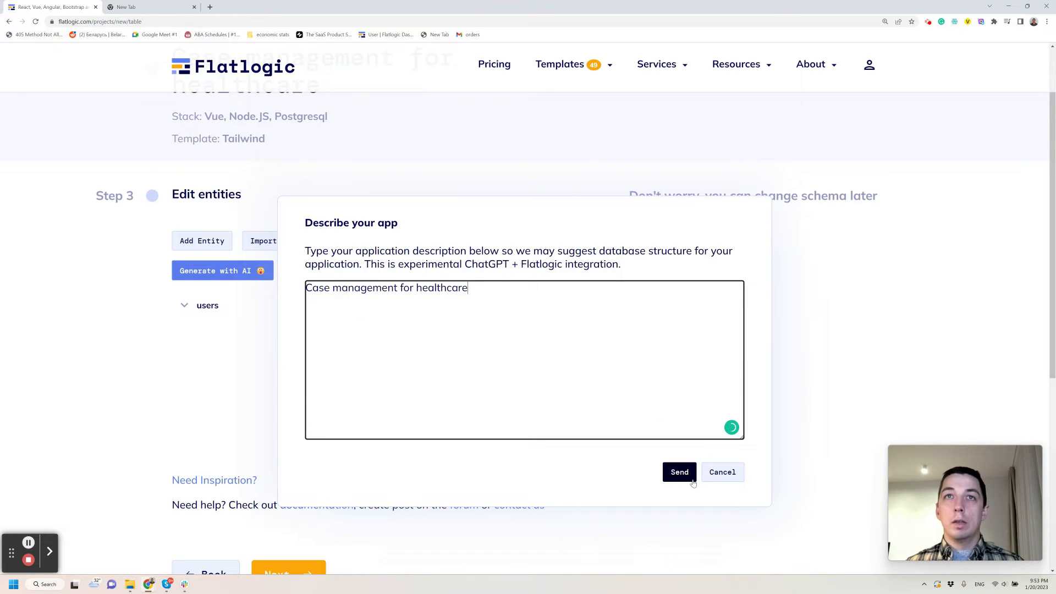
{"action": "left_click", "coordinate": [679, 471]}
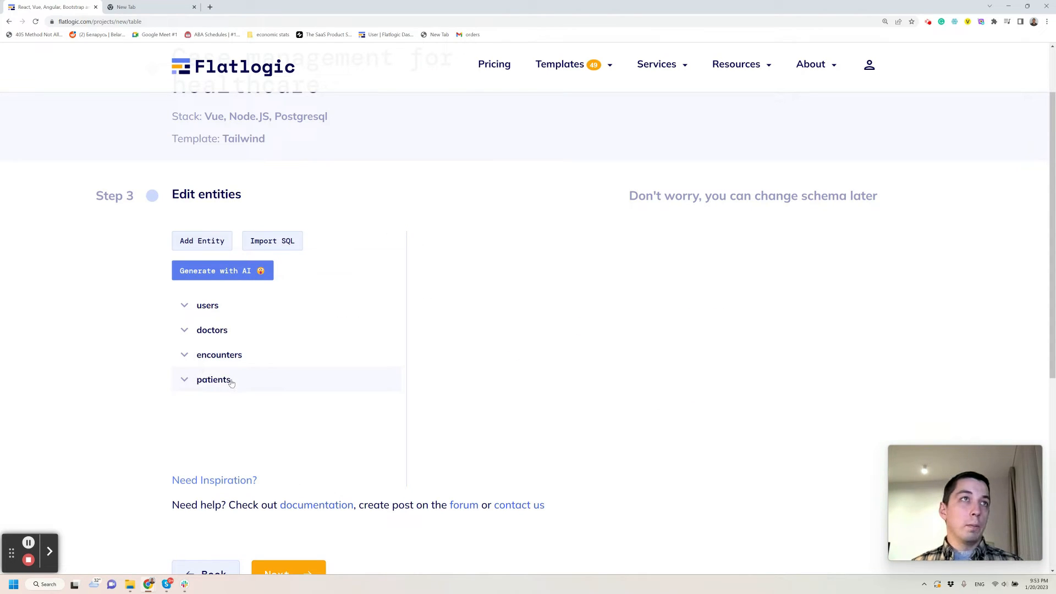
Inspect the doctors and patients fields, then open patients in Edit Entity
{"action": "left_click", "coordinate": [214, 379]}
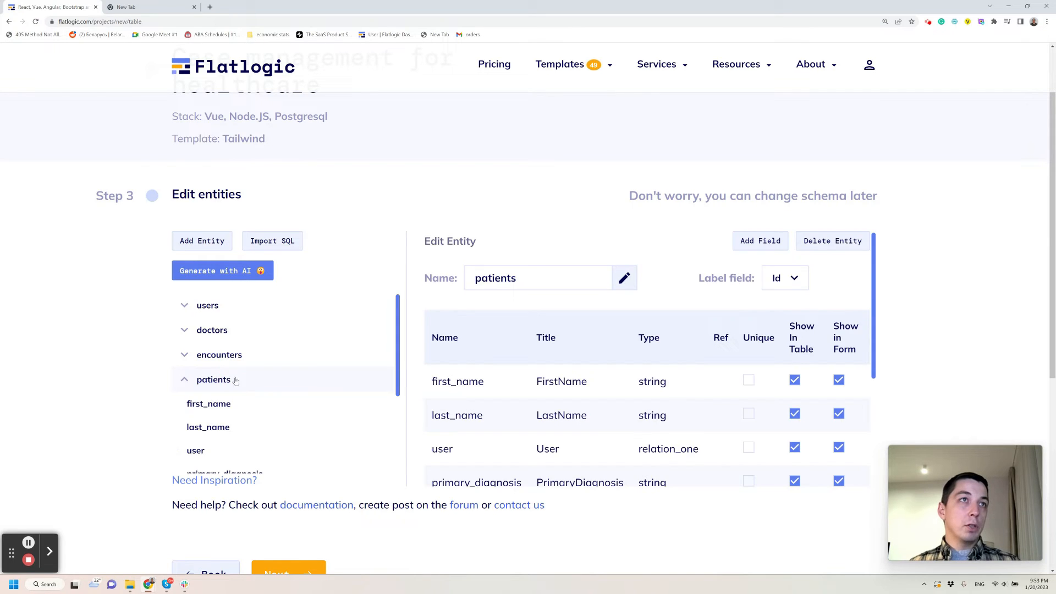
{"action": "left_click", "coordinate": [211, 330]}
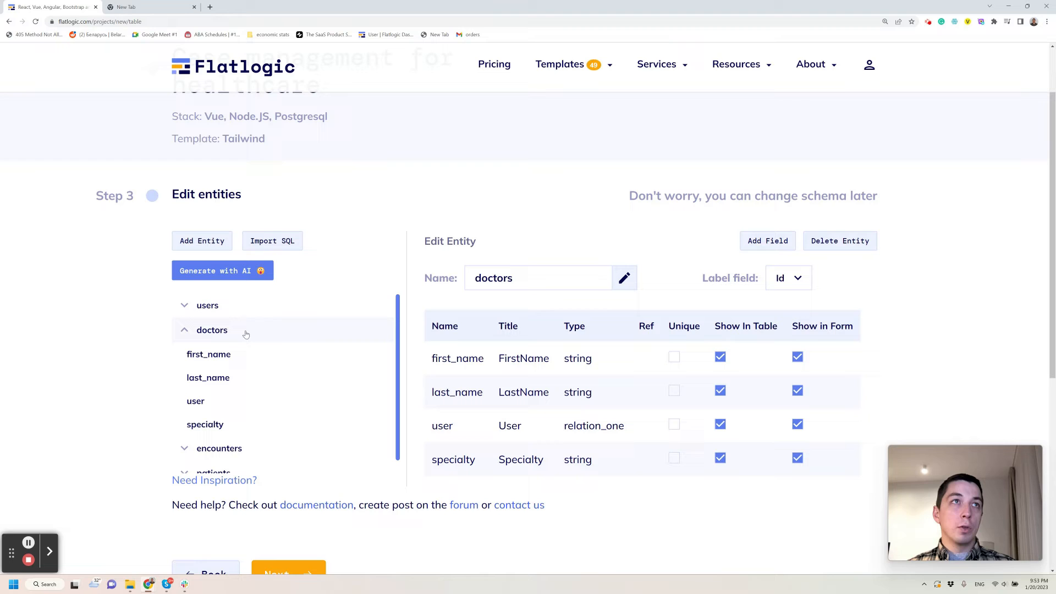
{"action": "mouse_move", "coordinate": [500, 388]}
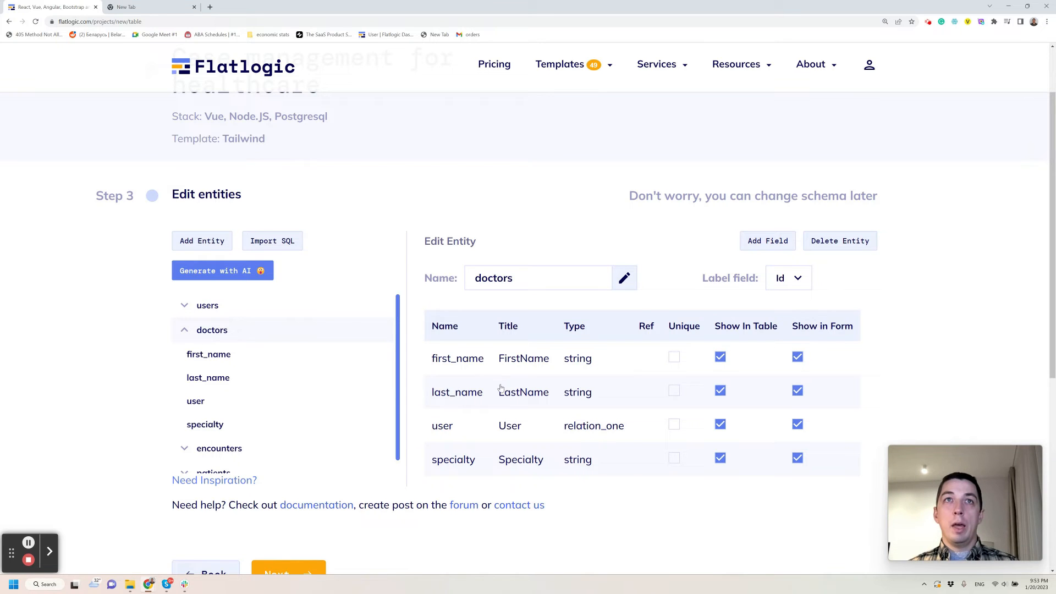
{"action": "scroll", "scroll_direction": "down", "scroll_amount": 3}
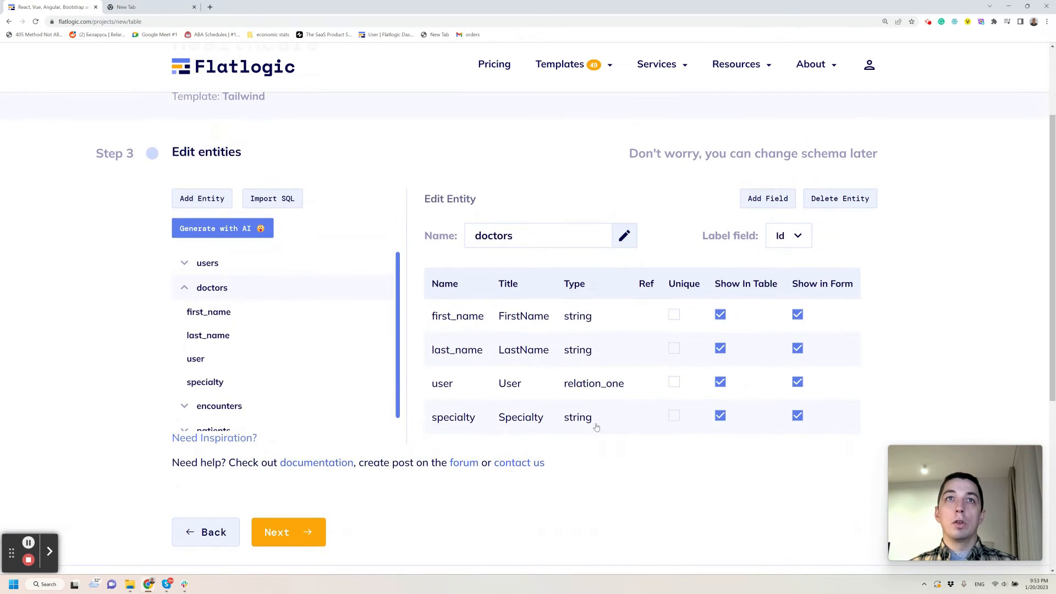
{"action": "left_click", "coordinate": [211, 287]}
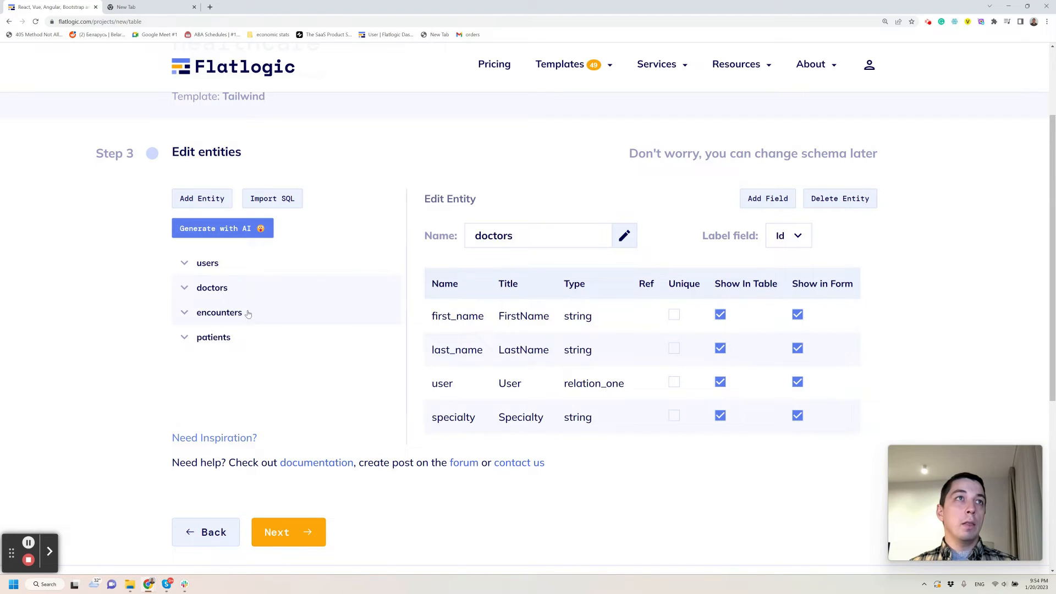
{"action": "left_click", "coordinate": [219, 312]}
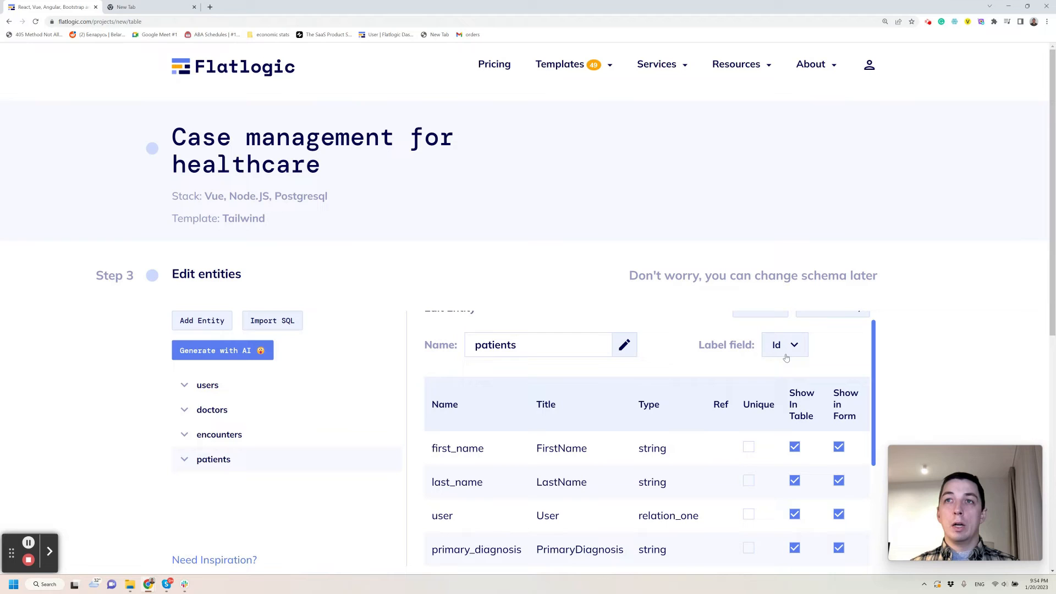
Set FirstName as the label field for both patients and doctors
{"action": "left_click", "coordinate": [783, 345]}
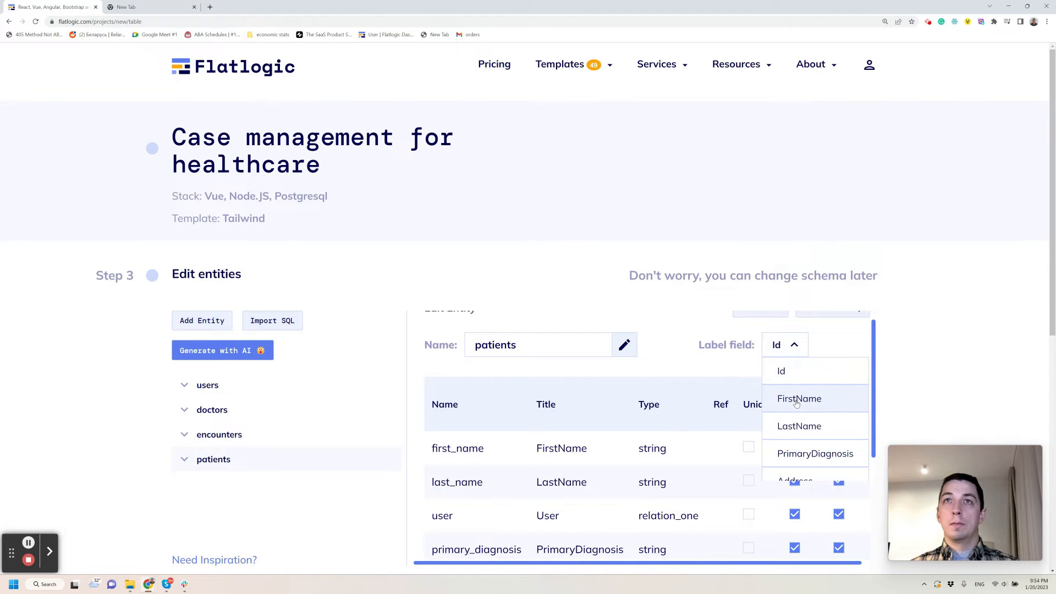
{"action": "left_click", "coordinate": [219, 434]}
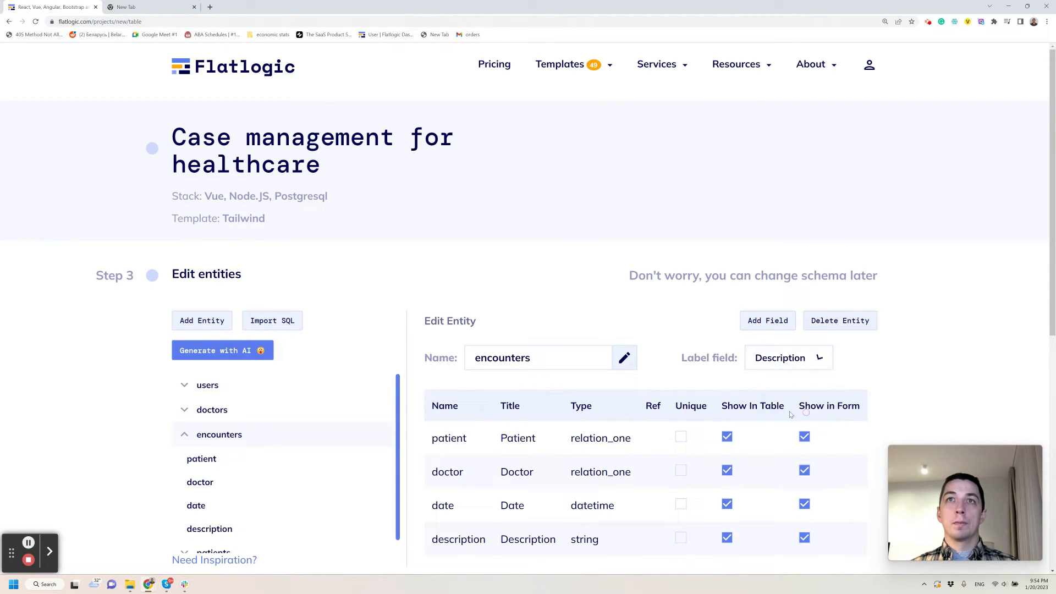
{"action": "left_click", "coordinate": [211, 409]}
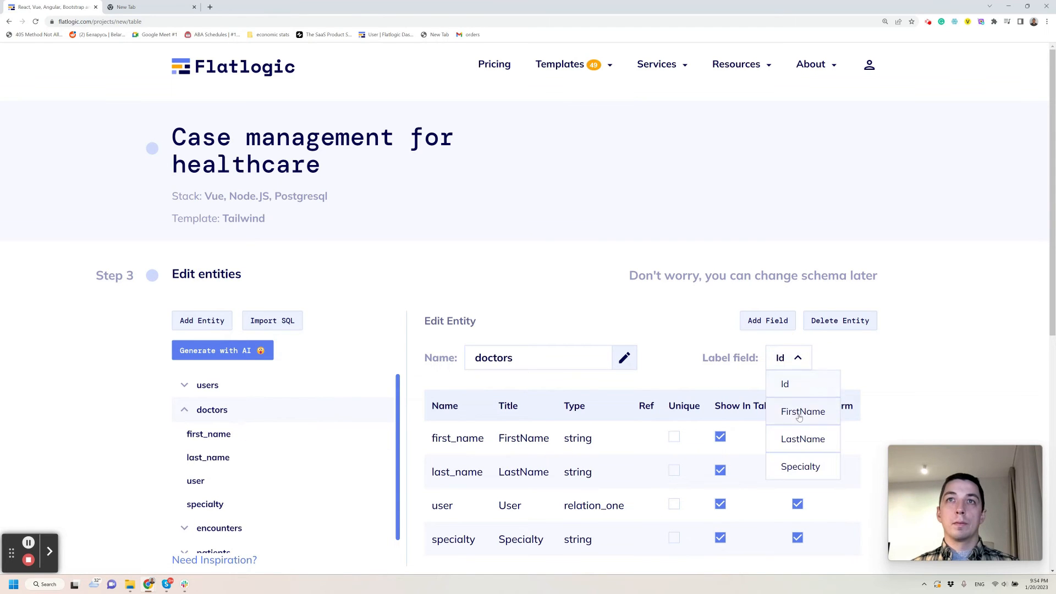
{"action": "left_click", "coordinate": [802, 412]}
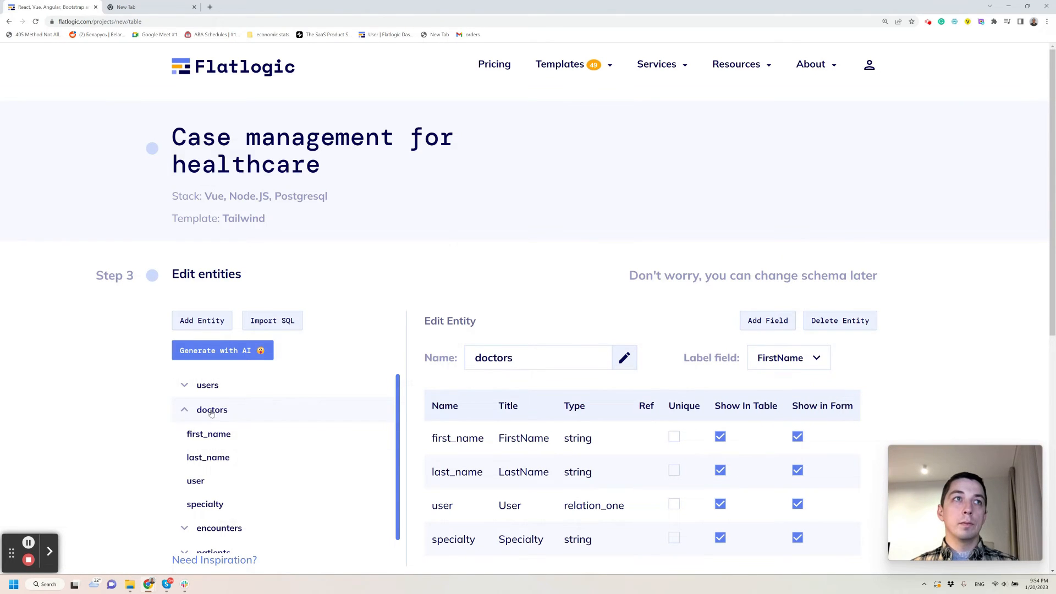
Create and connect the private GitHub repository okendoken/Case-management-for-healthcare
{"action": "scroll", "scroll_direction": "down", "scroll_amount": 3}
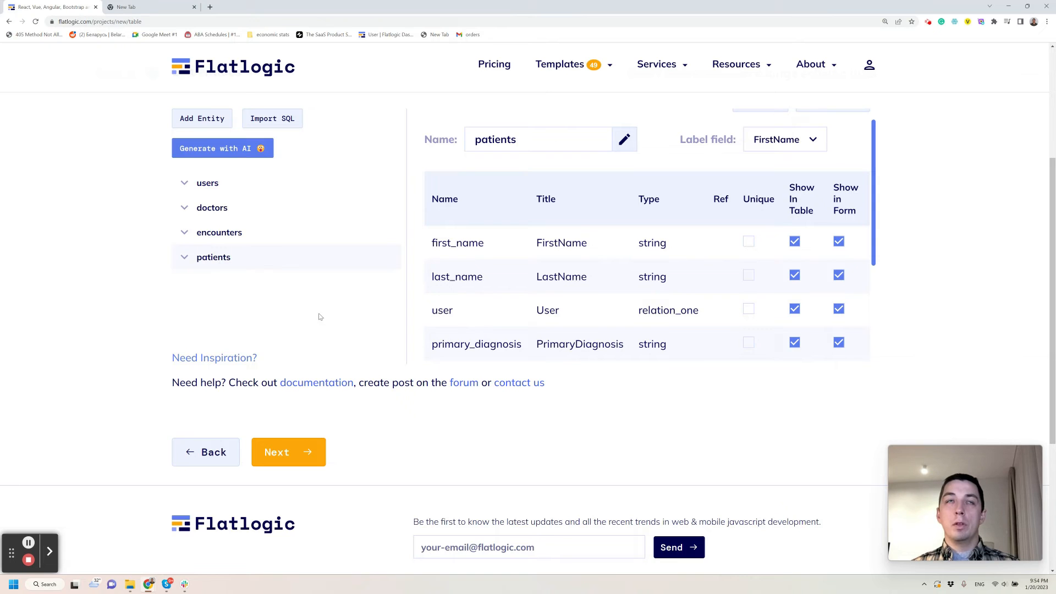
{"action": "left_click", "coordinate": [287, 452]}
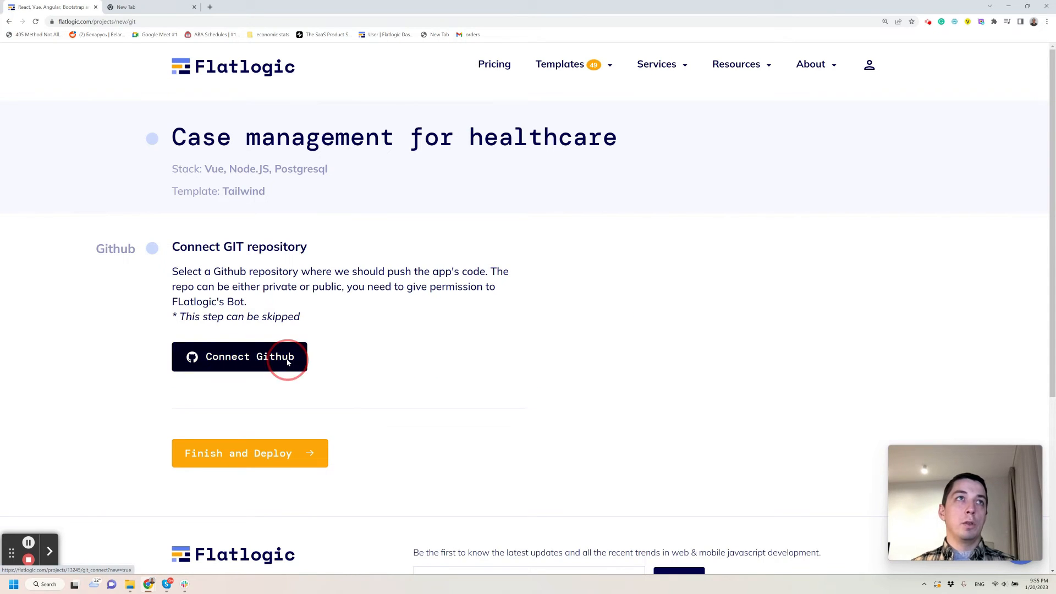
{"action": "left_click", "coordinate": [243, 357]}
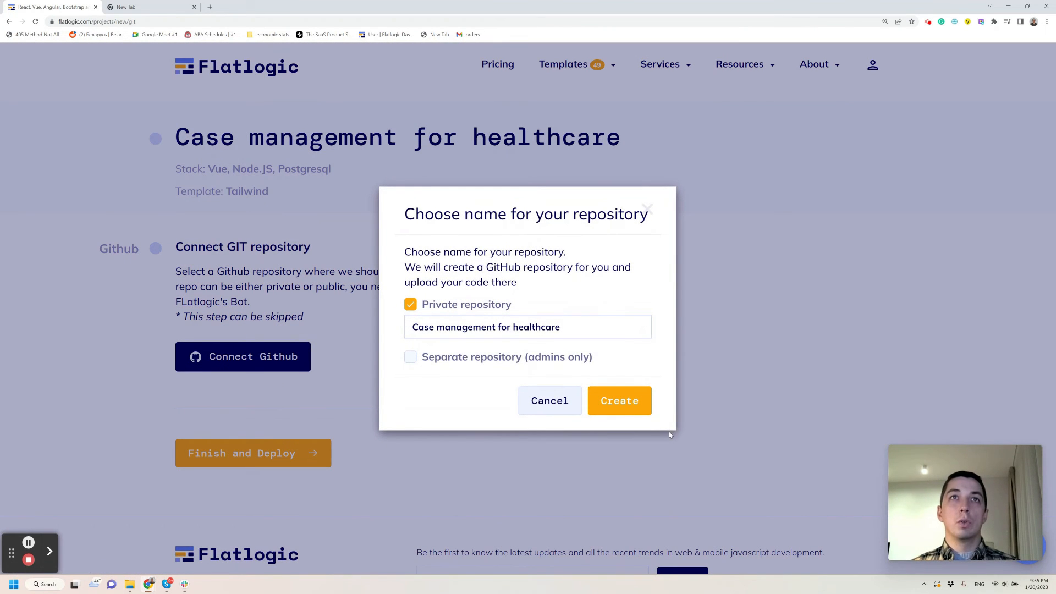
{"action": "left_click", "coordinate": [618, 400]}
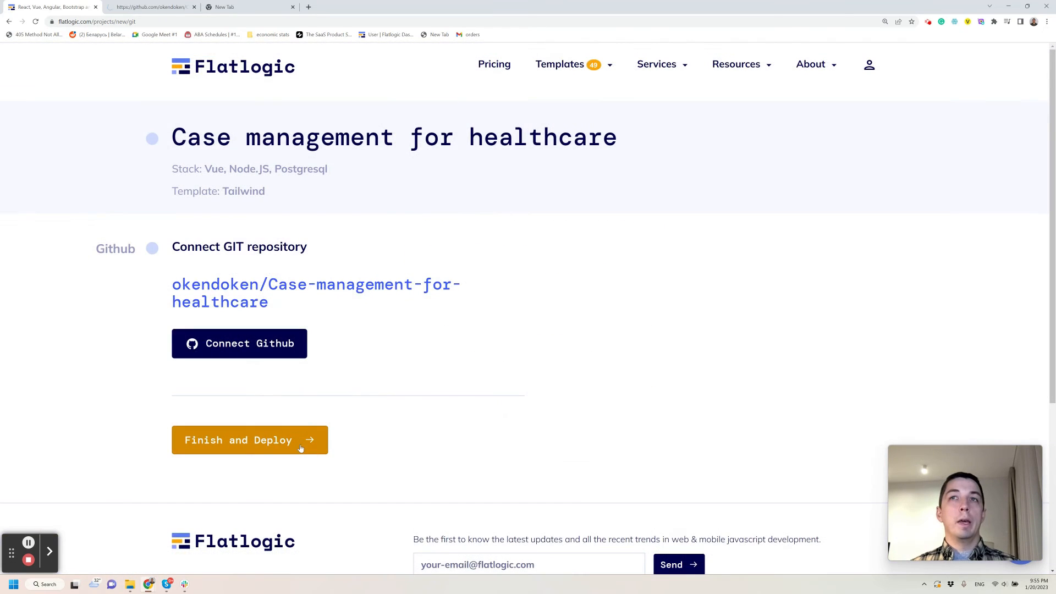
Start deploying the app with Finish and Deploy
{"action": "left_click", "coordinate": [249, 440]}
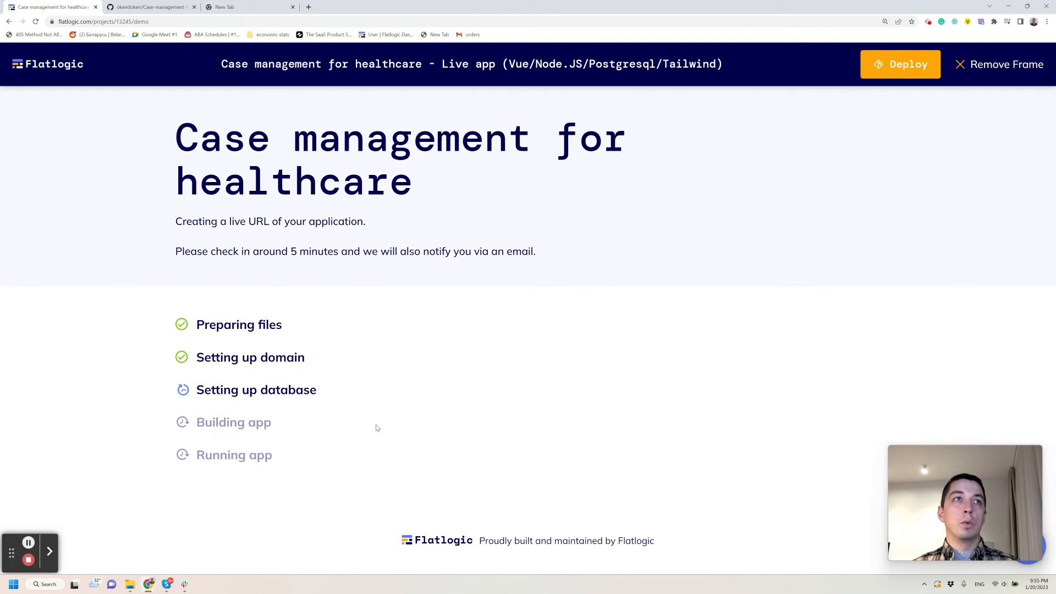
{"action": "mouse_move", "coordinate": [28, 542]}
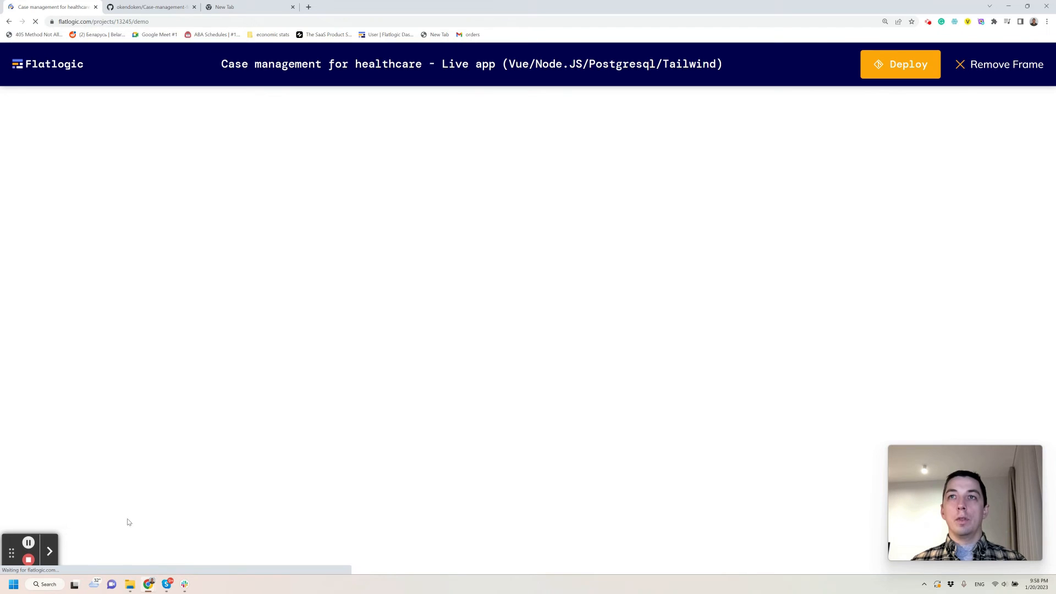
{"action": "mouse_move", "coordinate": [189, 390]}
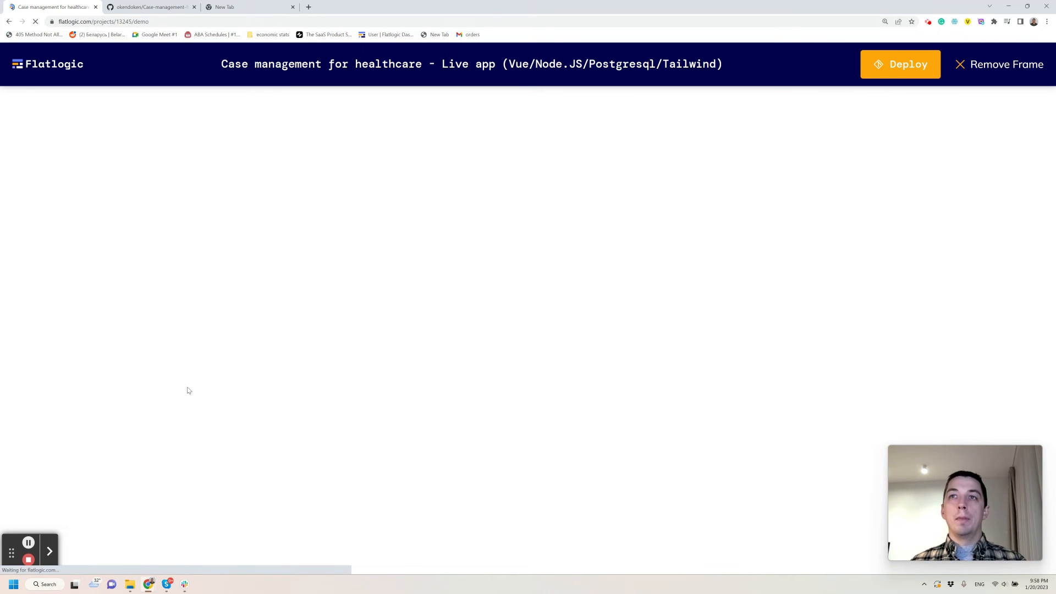
{"action": "mouse_move", "coordinate": [527, 318]}
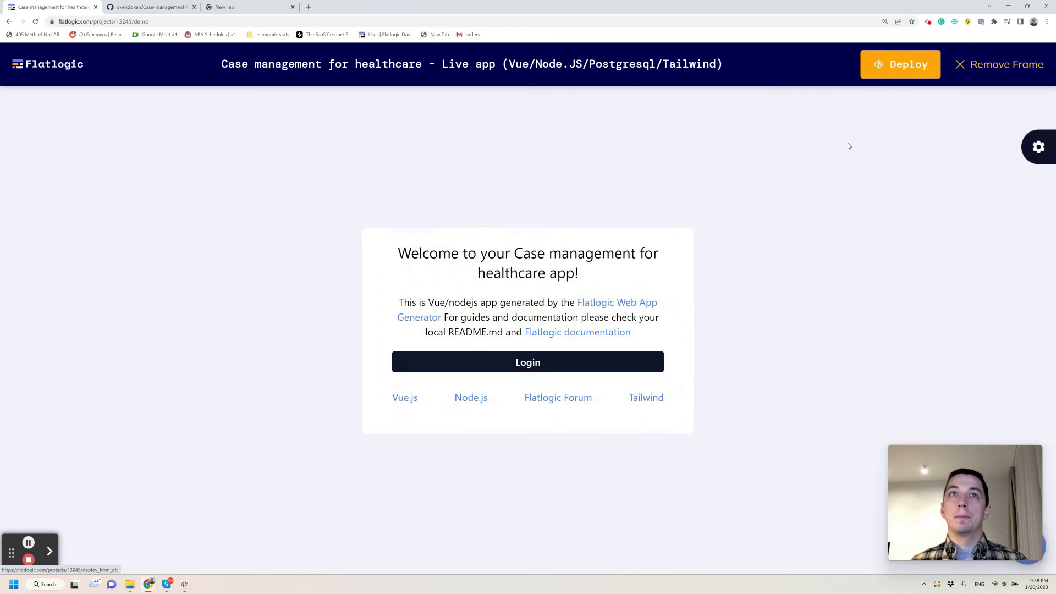
Open the live app outside the Flatlogic frame and go to its Log in form
{"action": "left_click", "coordinate": [1006, 64]}
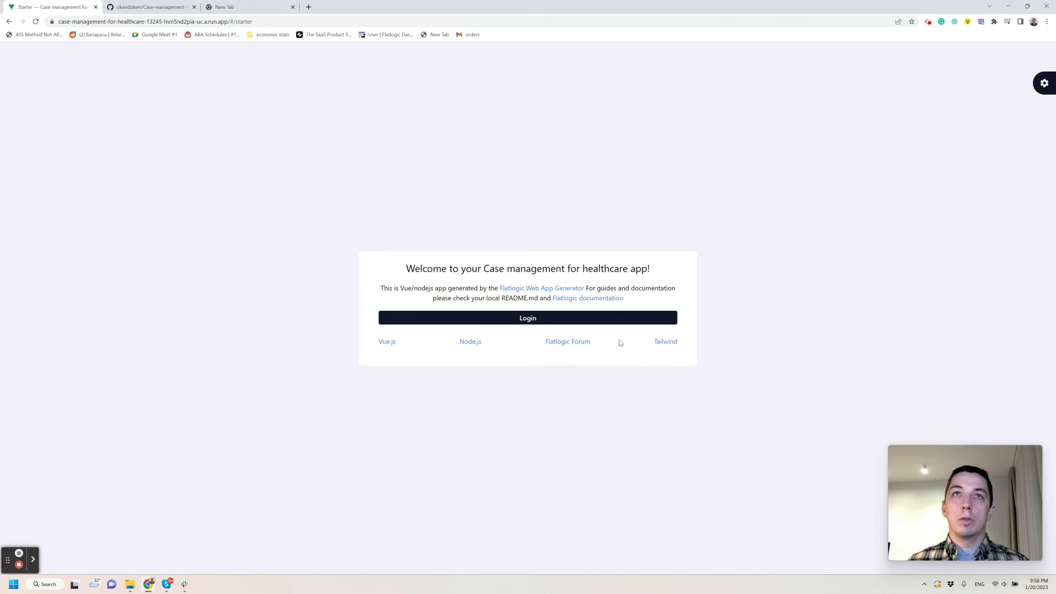
{"action": "mouse_move", "coordinate": [205, 243]}
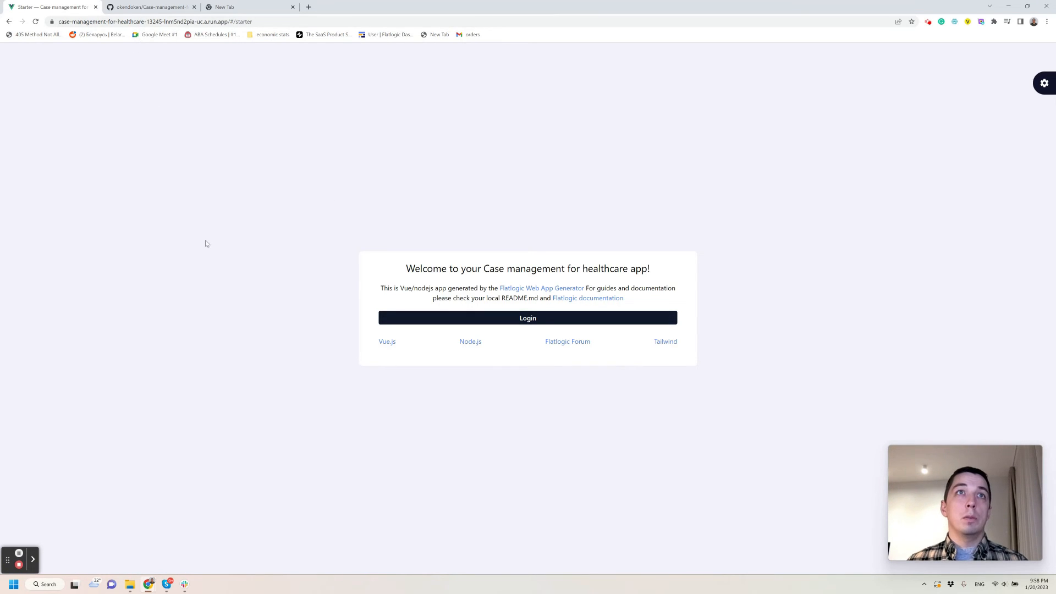
{"action": "left_click", "coordinate": [527, 318]}
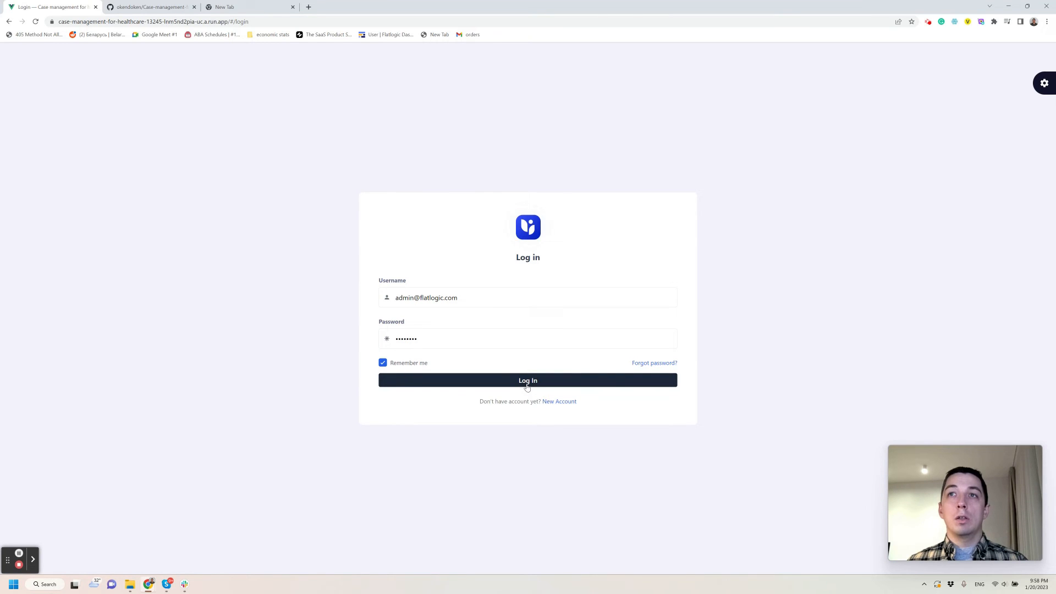
{"action": "mouse_move", "coordinate": [585, 384]}
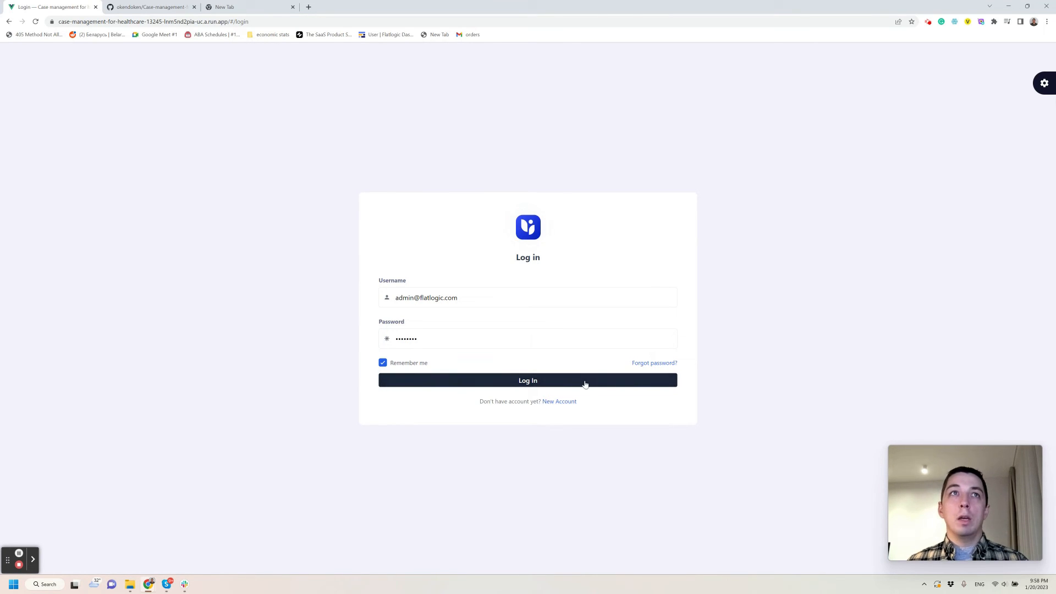
Log in as admin, dismiss the password warning, and zoom the page in
{"action": "left_click", "coordinate": [527, 380]}
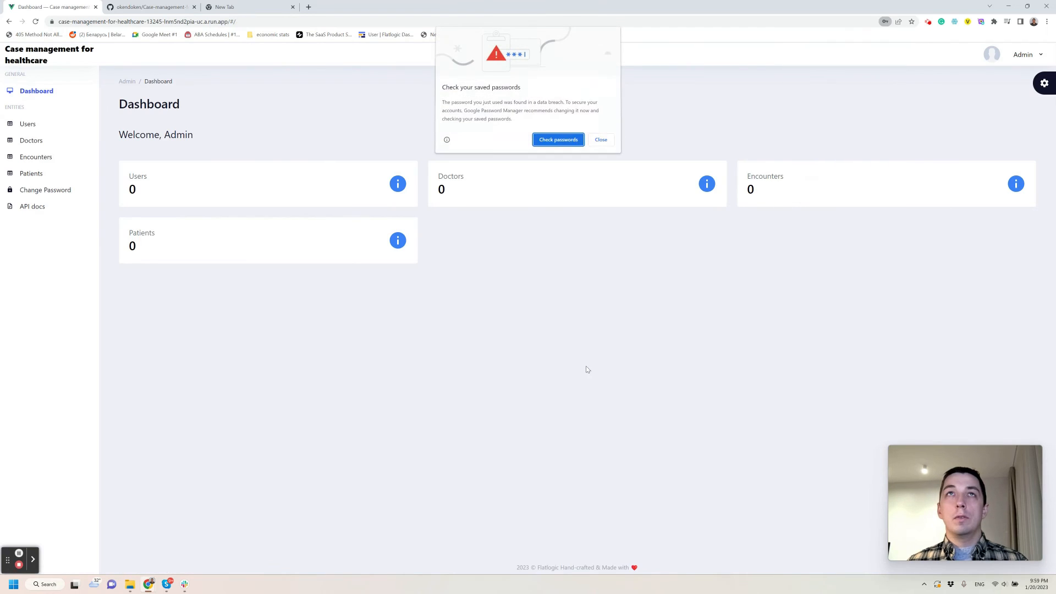
{"action": "left_click", "coordinate": [599, 139]}
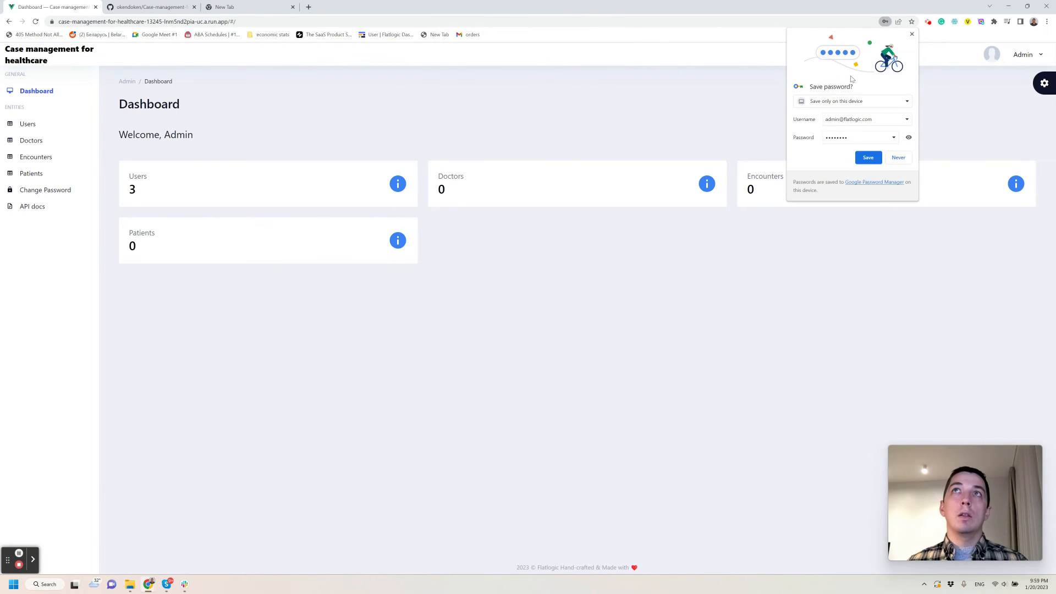
{"action": "left_click", "coordinate": [1047, 21]}
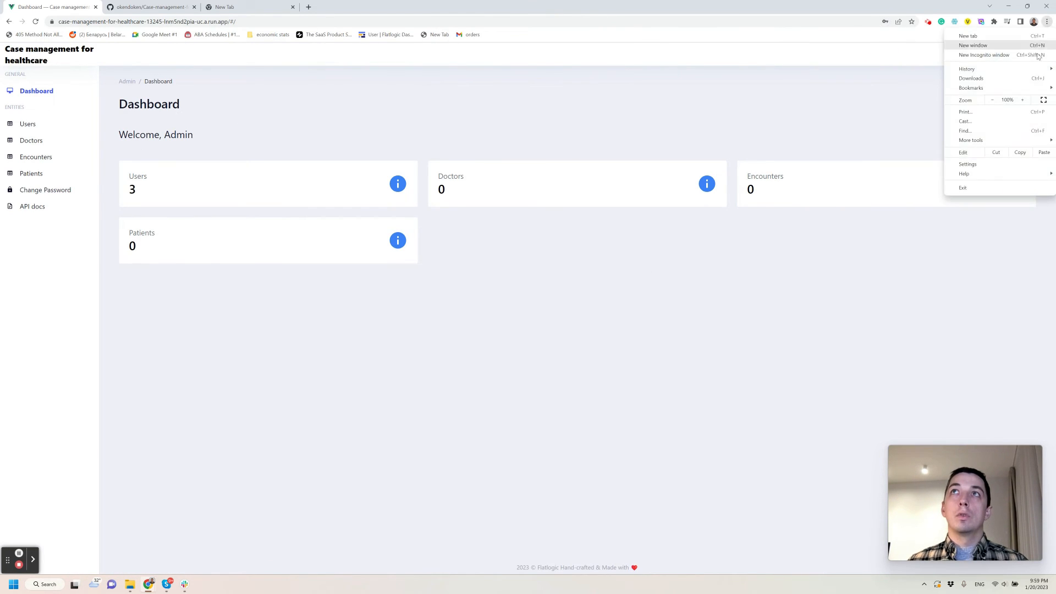
{"action": "left_click", "coordinate": [1022, 99]}
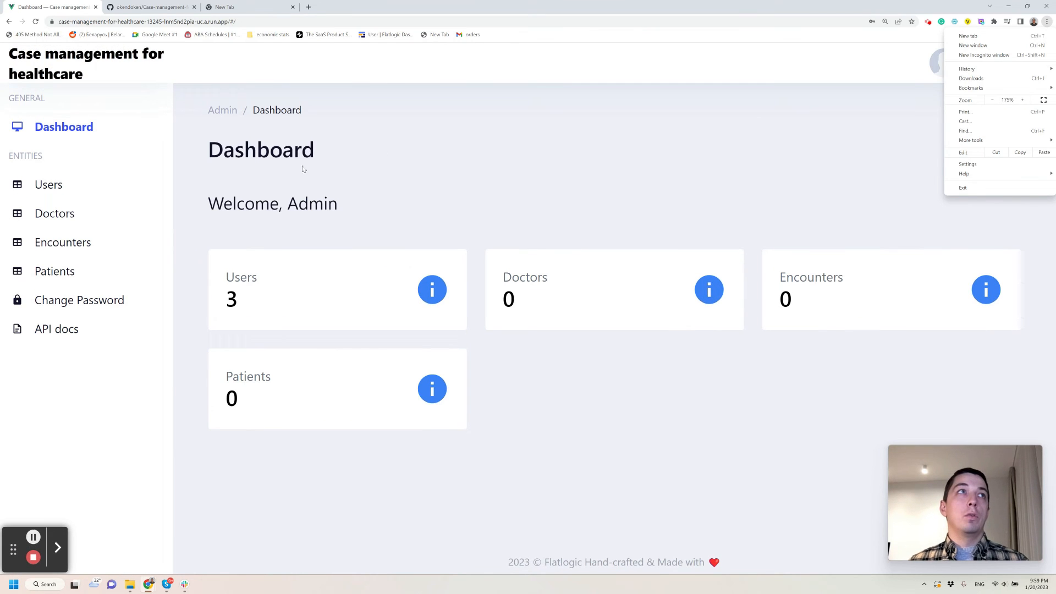
{"action": "left_click", "coordinate": [302, 168]}
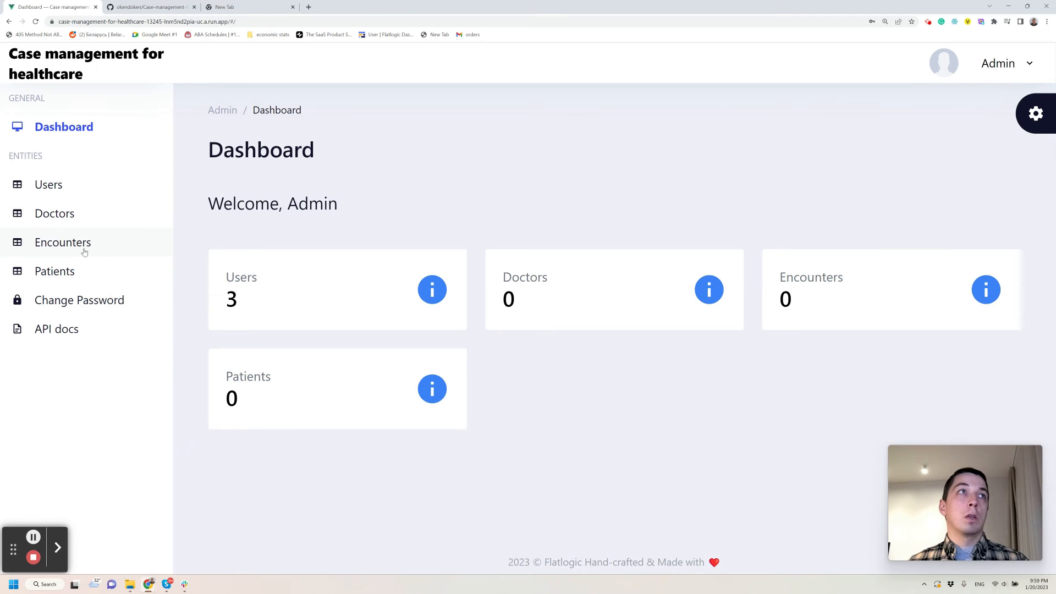
View the empty Doctors, Patients, then Encounters tables from the sidebar
{"action": "left_click", "coordinate": [54, 212]}
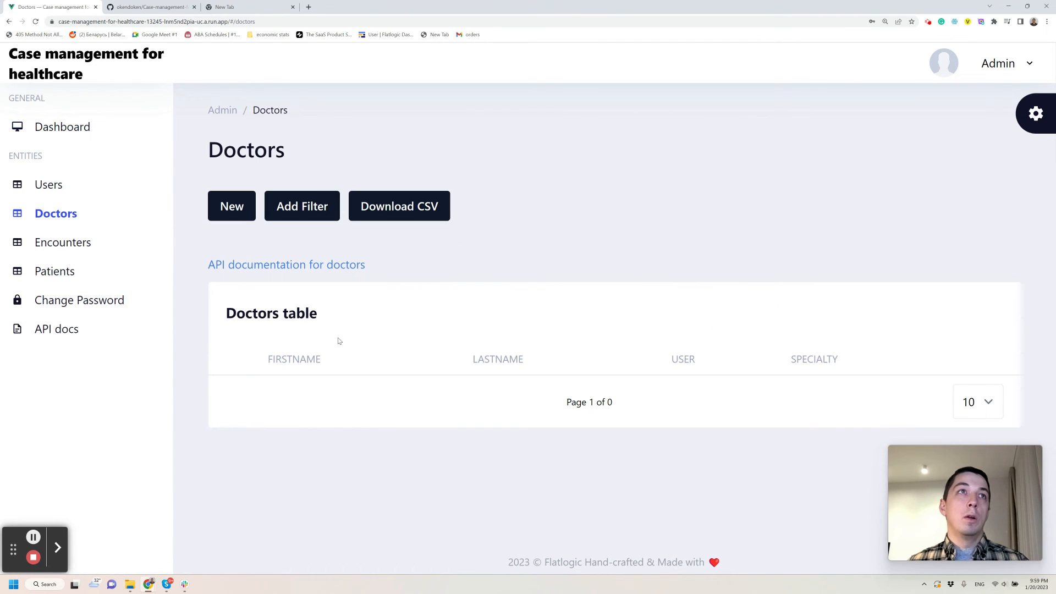
{"action": "mouse_move", "coordinate": [347, 361]}
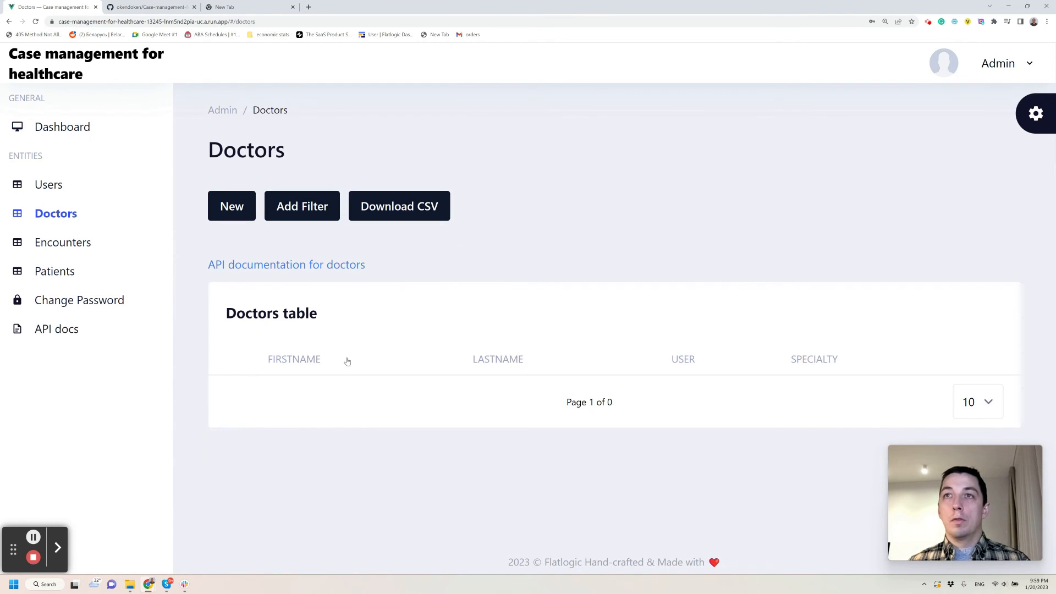
{"action": "mouse_move", "coordinate": [239, 312]}
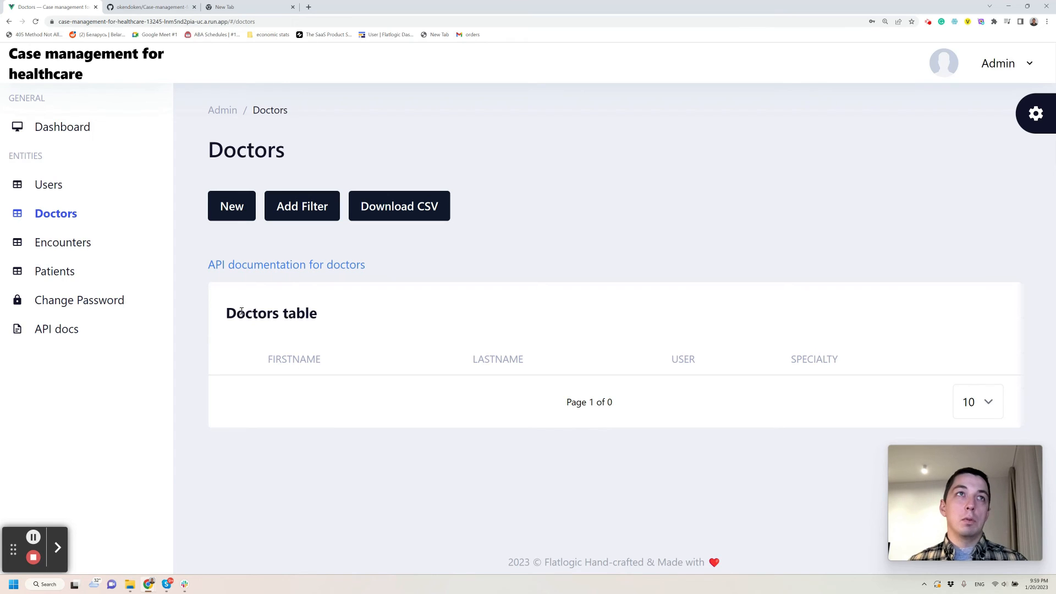
{"action": "left_click", "coordinate": [57, 270]}
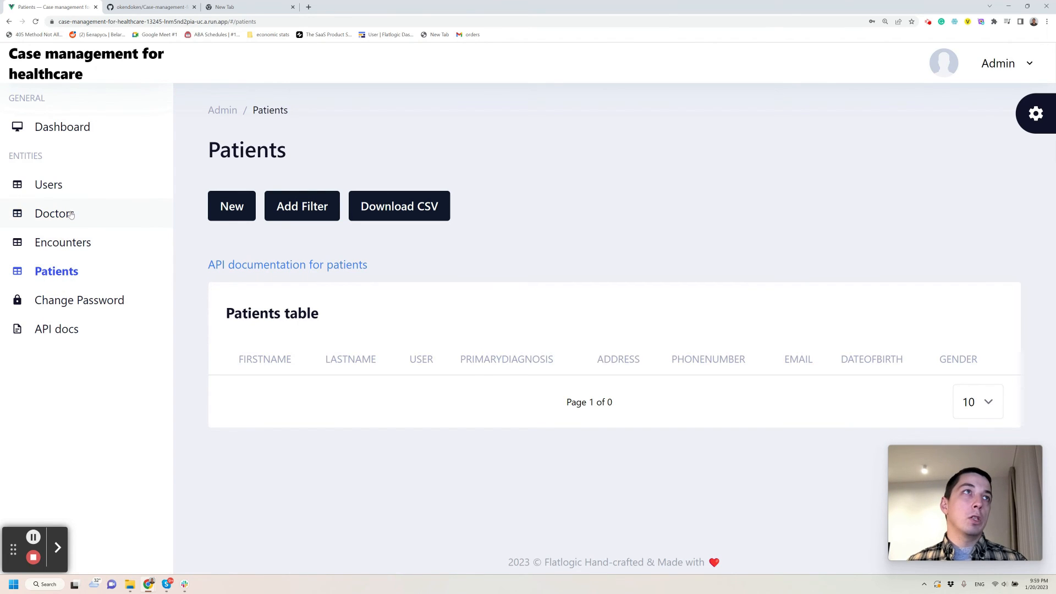
{"action": "mouse_move", "coordinate": [102, 279]}
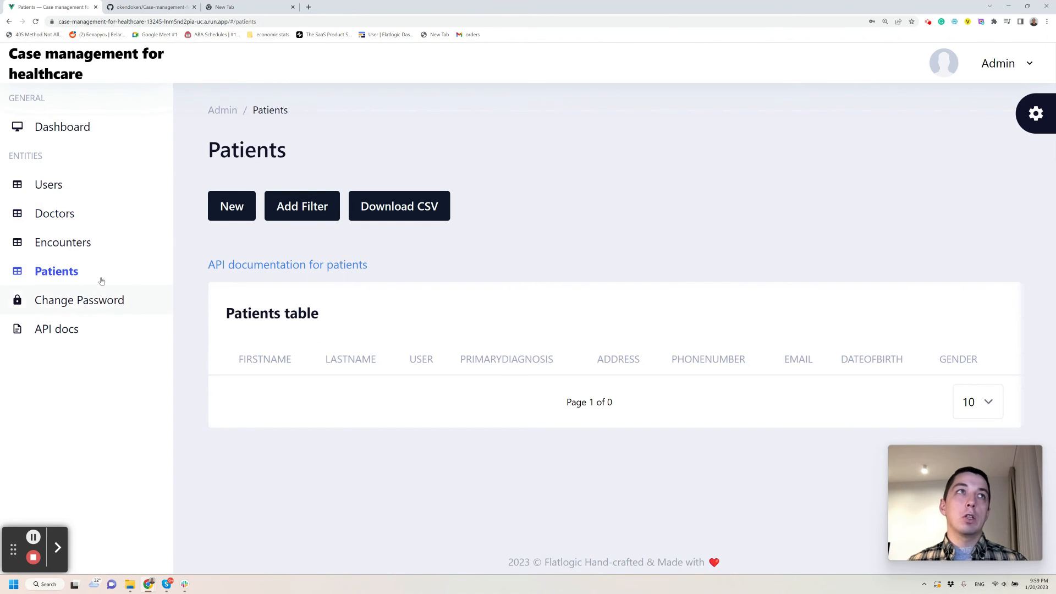
{"action": "left_click", "coordinate": [65, 242]}
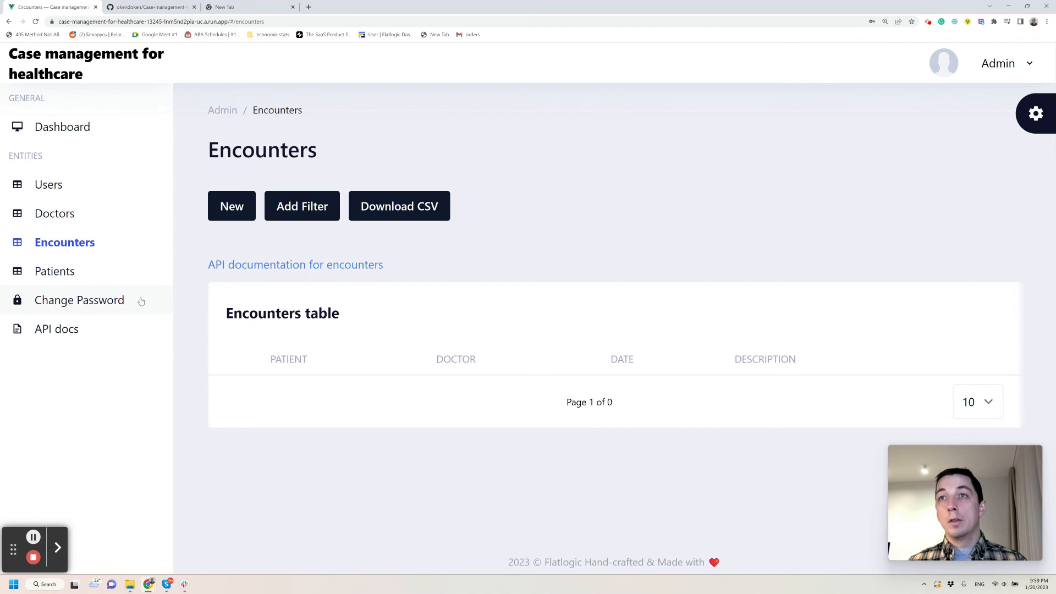
{"action": "mouse_move", "coordinate": [180, 282]}
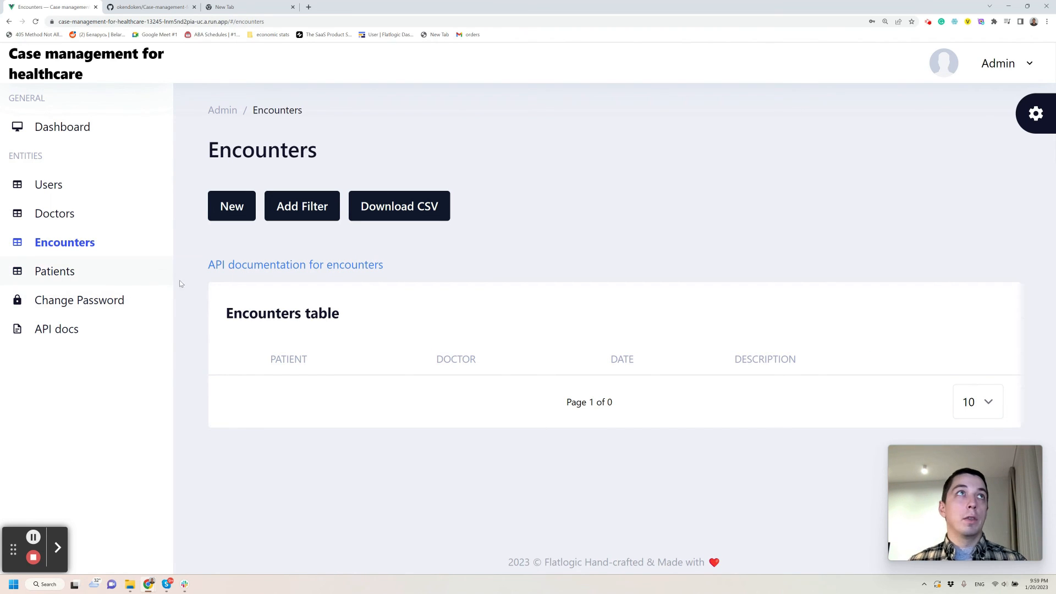
{"action": "mouse_move", "coordinate": [395, 307]}
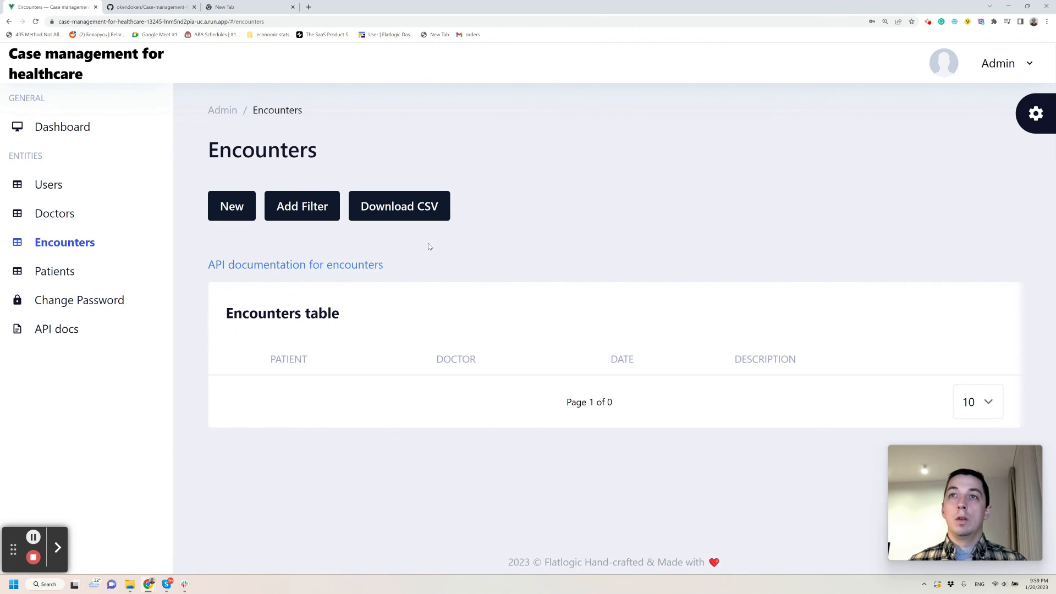
{"action": "mouse_move", "coordinate": [413, 247]}
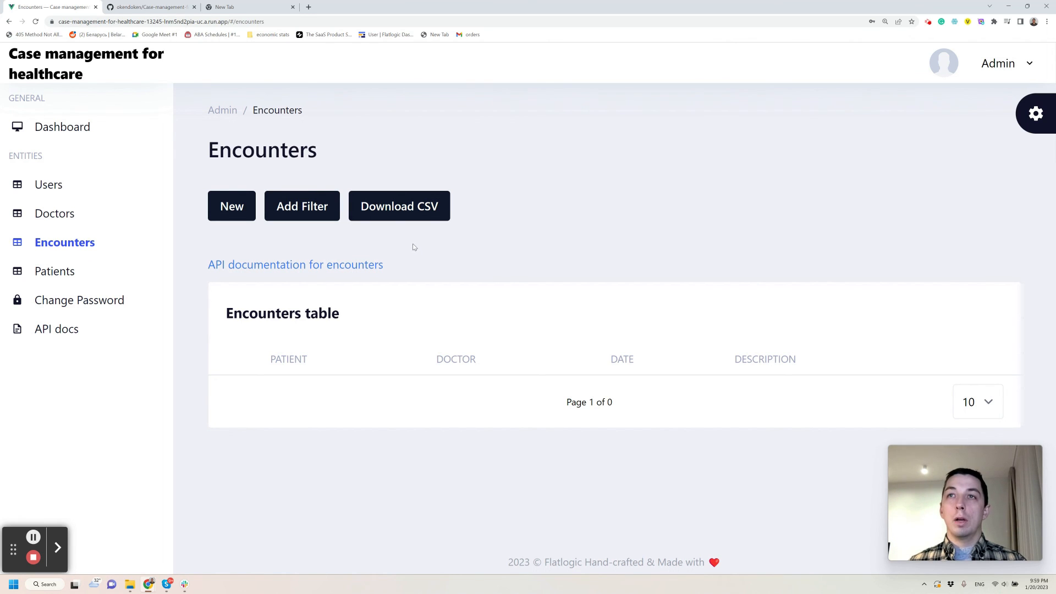
{"action": "mouse_move", "coordinate": [405, 231]}
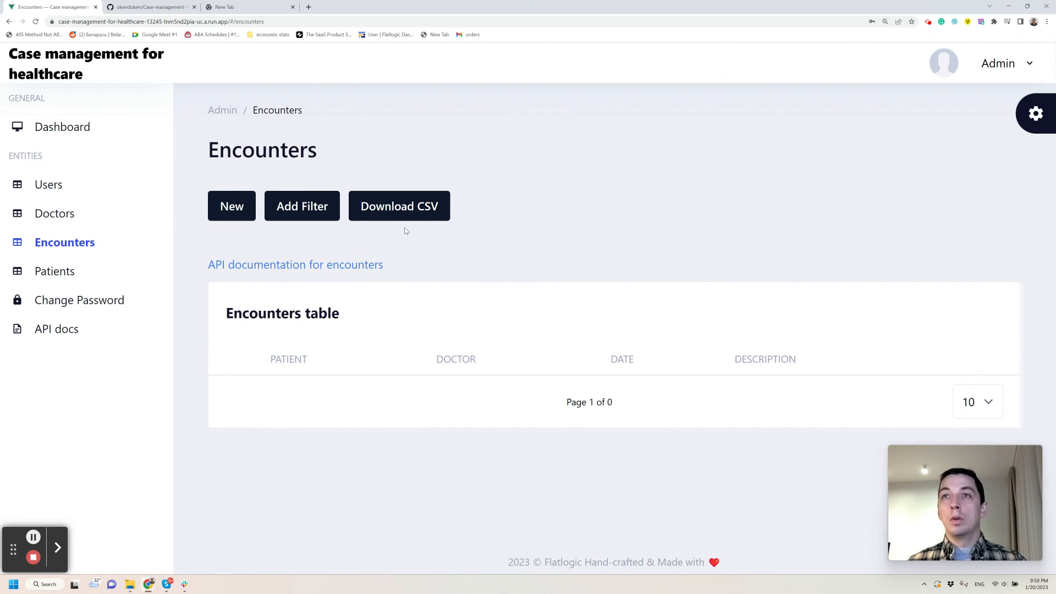
{"action": "mouse_move", "coordinate": [405, 249]}
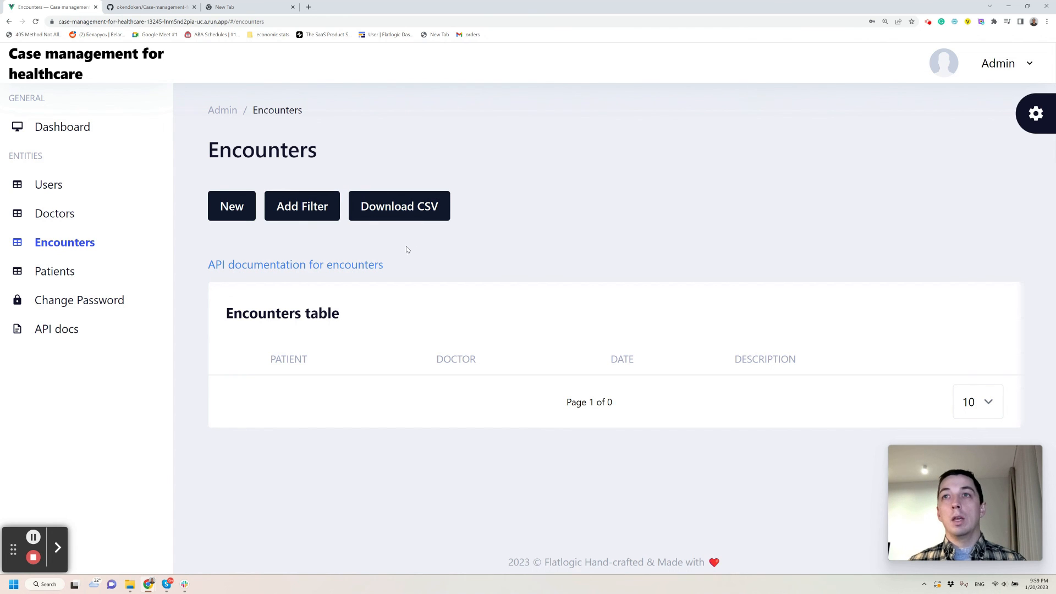
{"action": "mouse_move", "coordinate": [362, 180]}
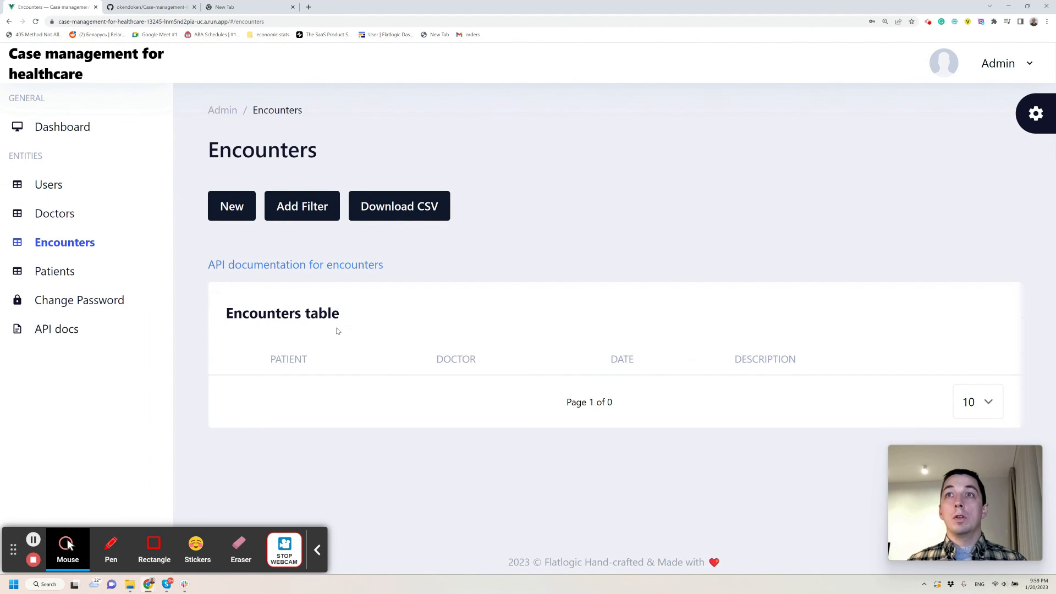
{"action": "mouse_move", "coordinate": [419, 383]}
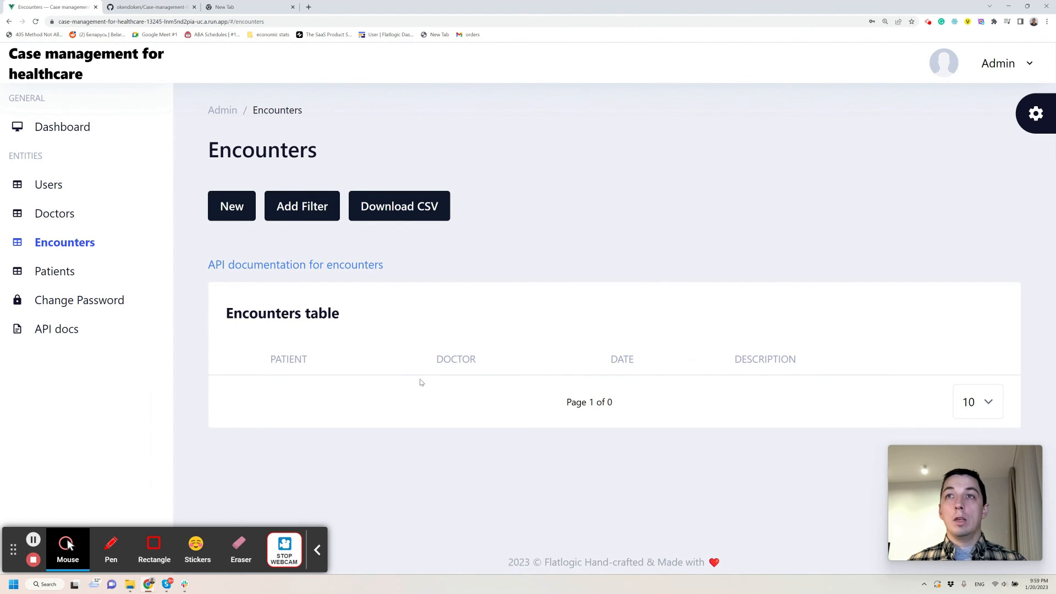